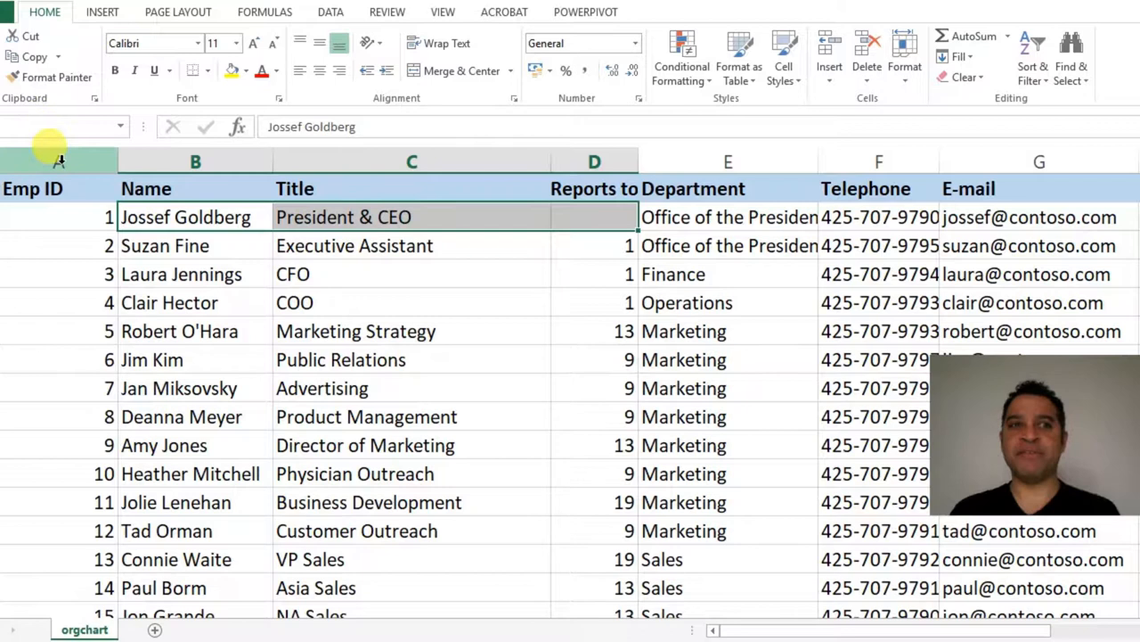
Step: Select the Emp ID and Reports to columns and the first employee's cells in Excel
left_click(58, 188)
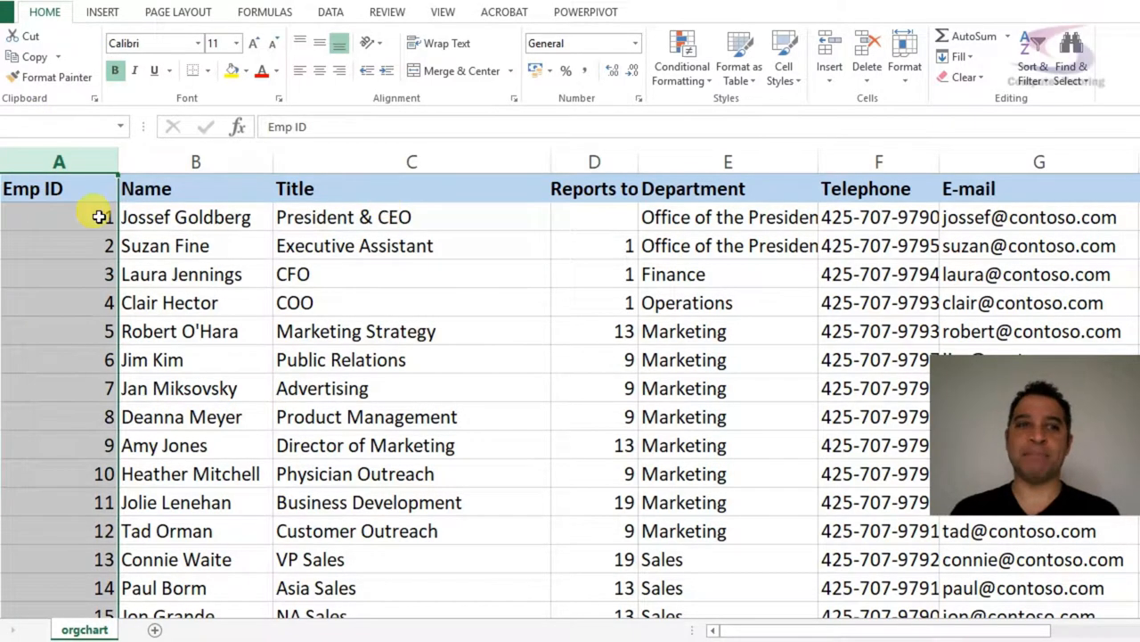
mouse_move(44, 359)
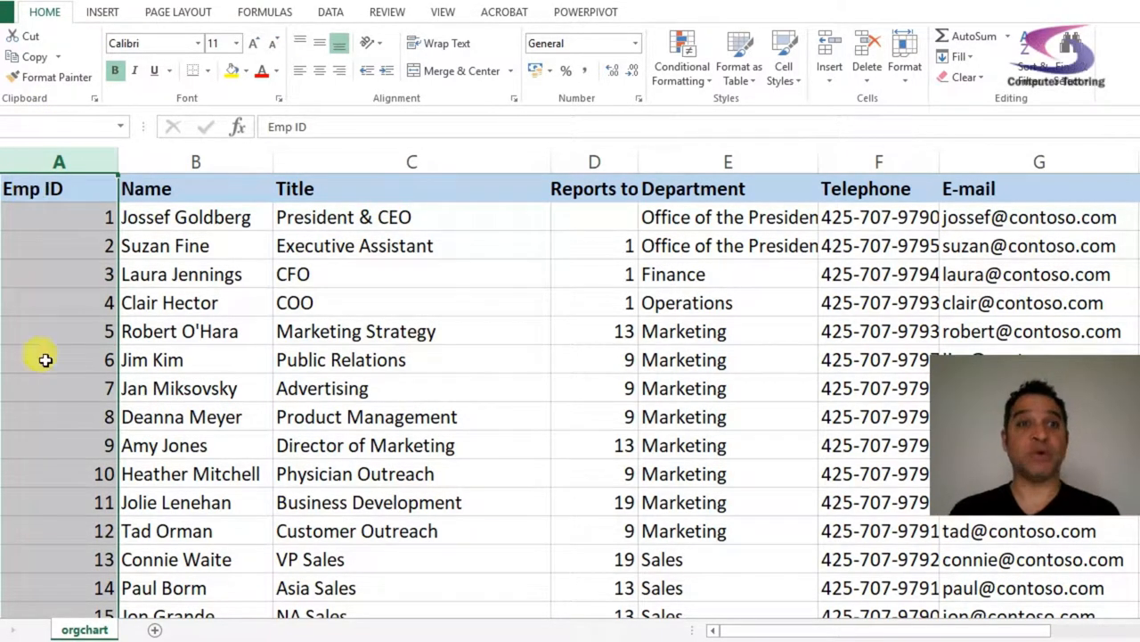
left_click(593, 161)
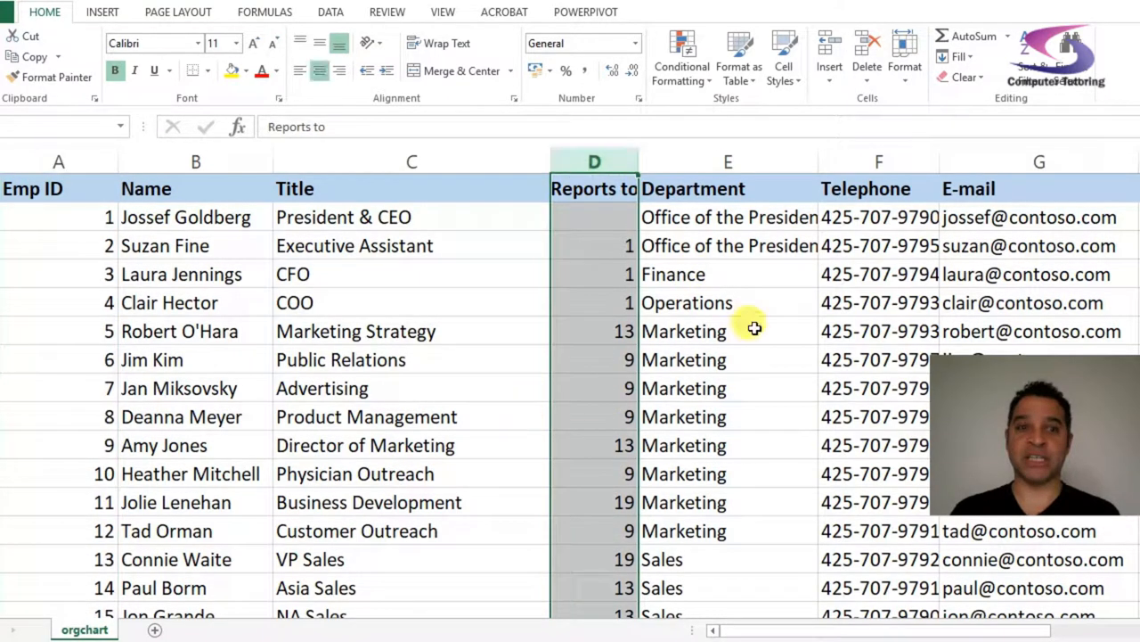
mouse_move(486, 351)
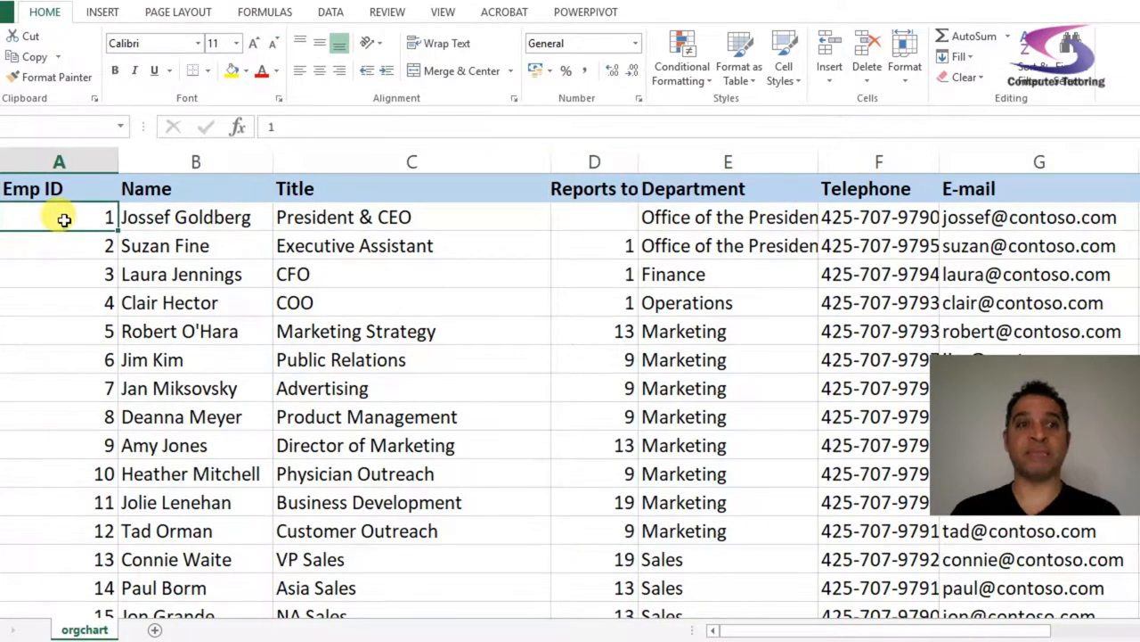
left_click(195, 245)
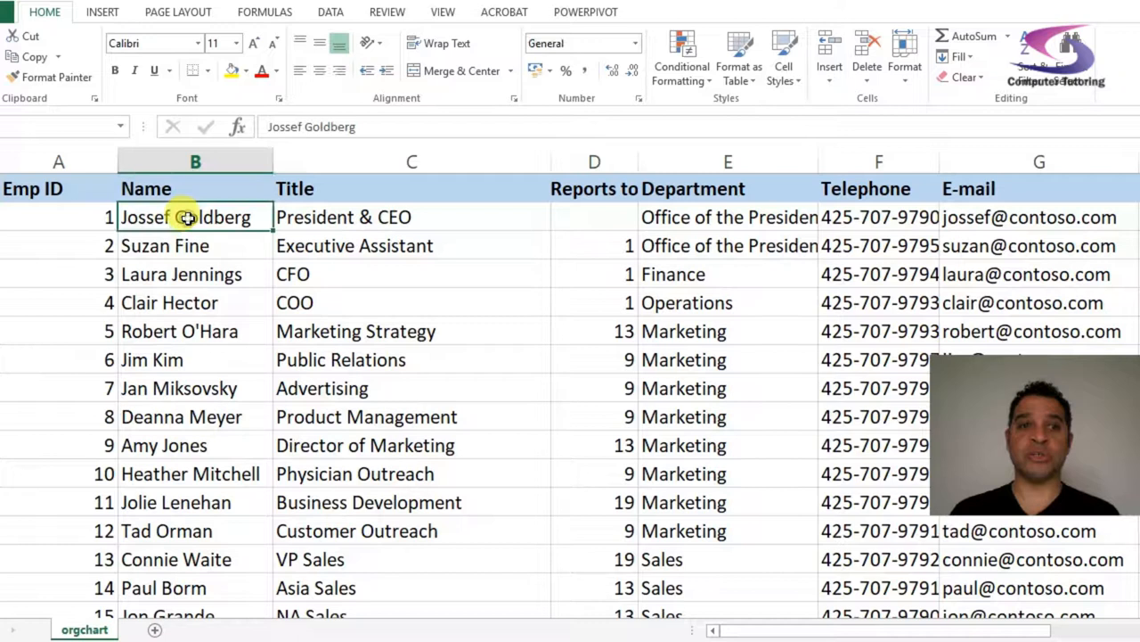
left_click(595, 245)
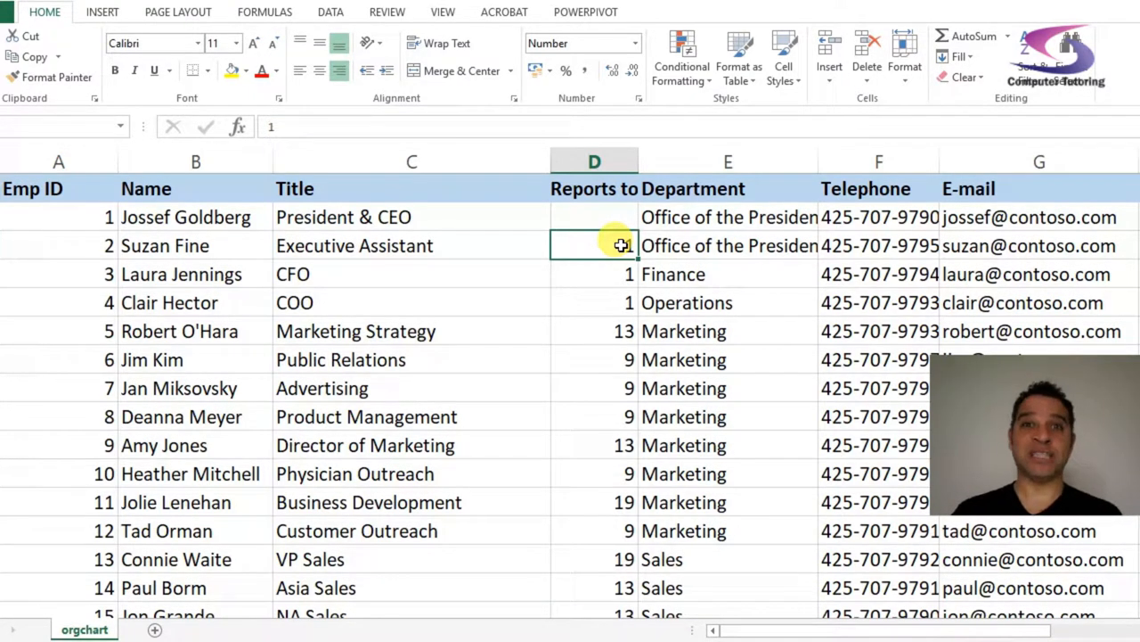
type("1")
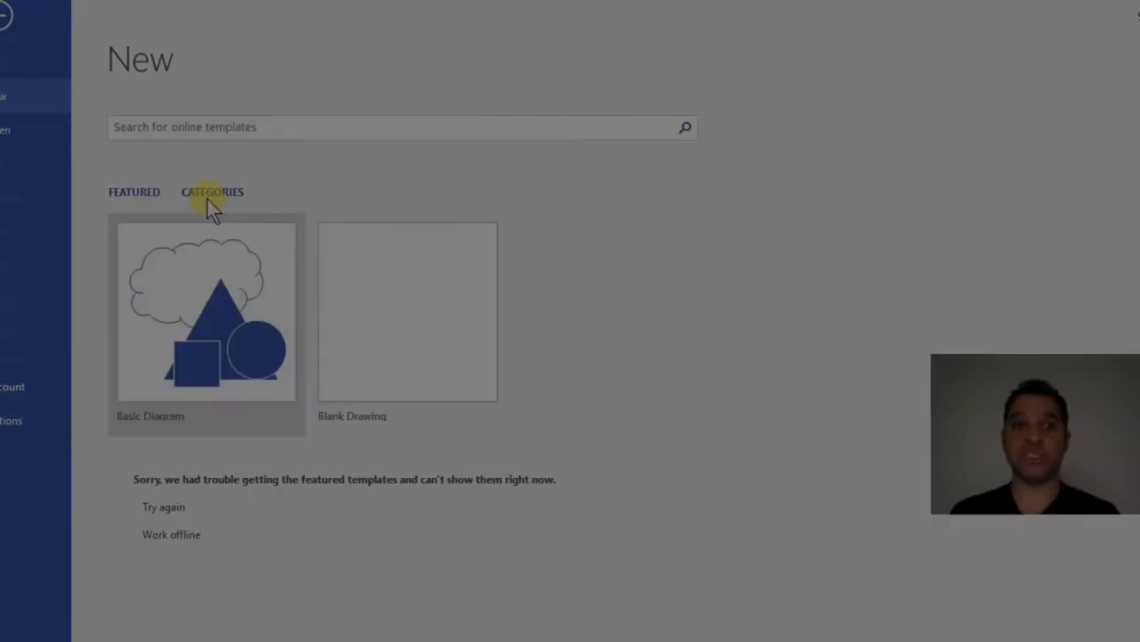
Step: Start a new drawing from the Business category's Organization Chart Wizard template
left_click(210, 192)
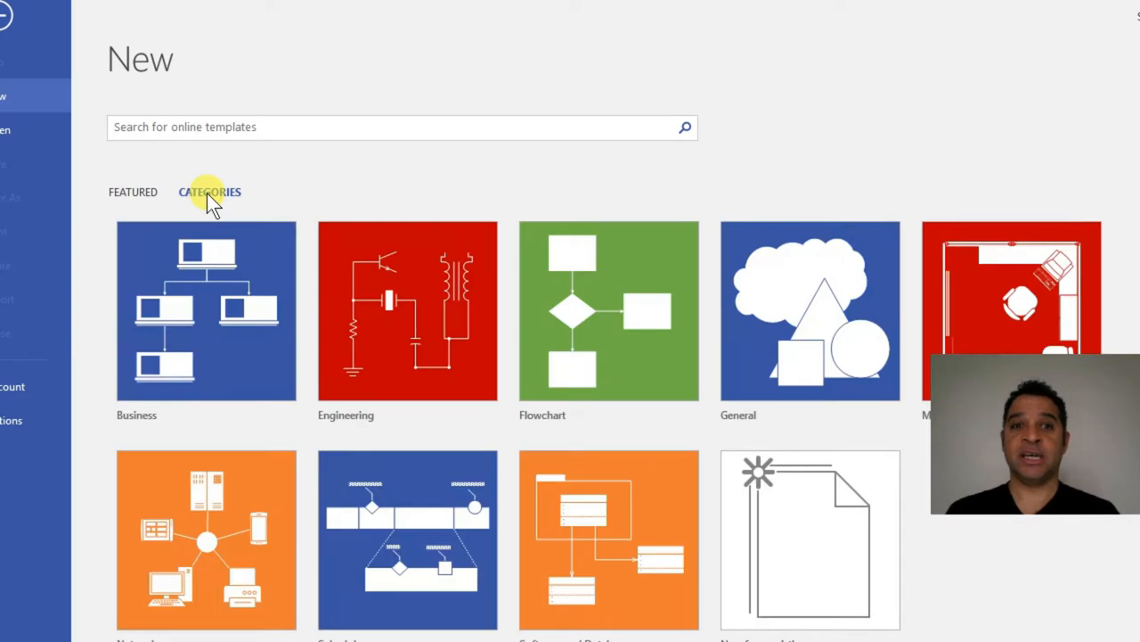
left_click(206, 310)
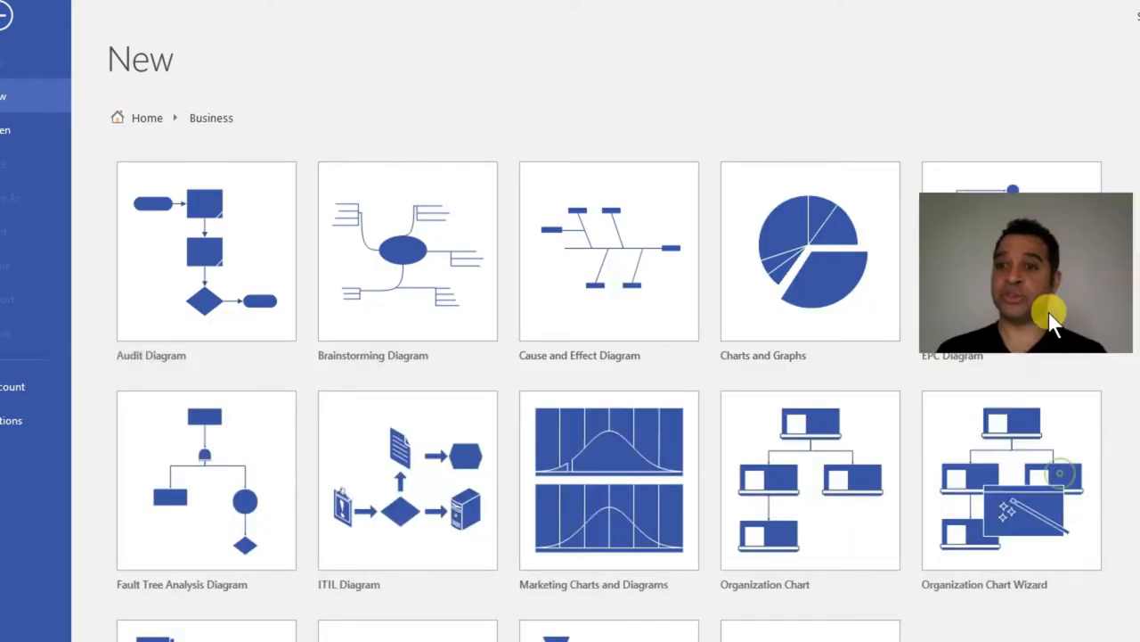
mouse_move(1025, 494)
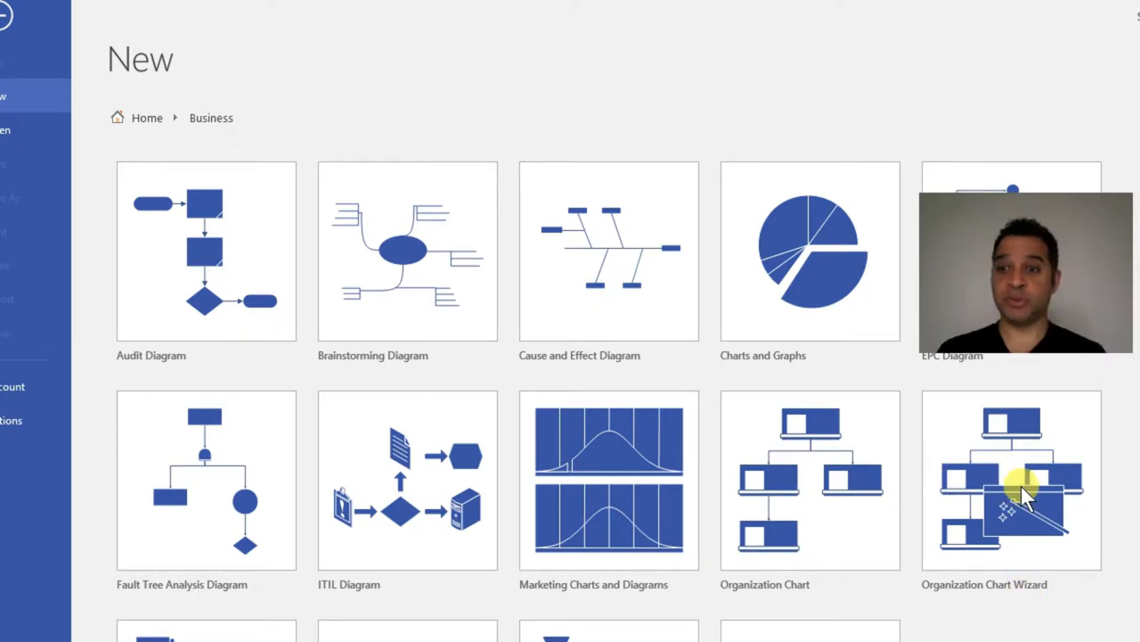
left_click(1011, 481)
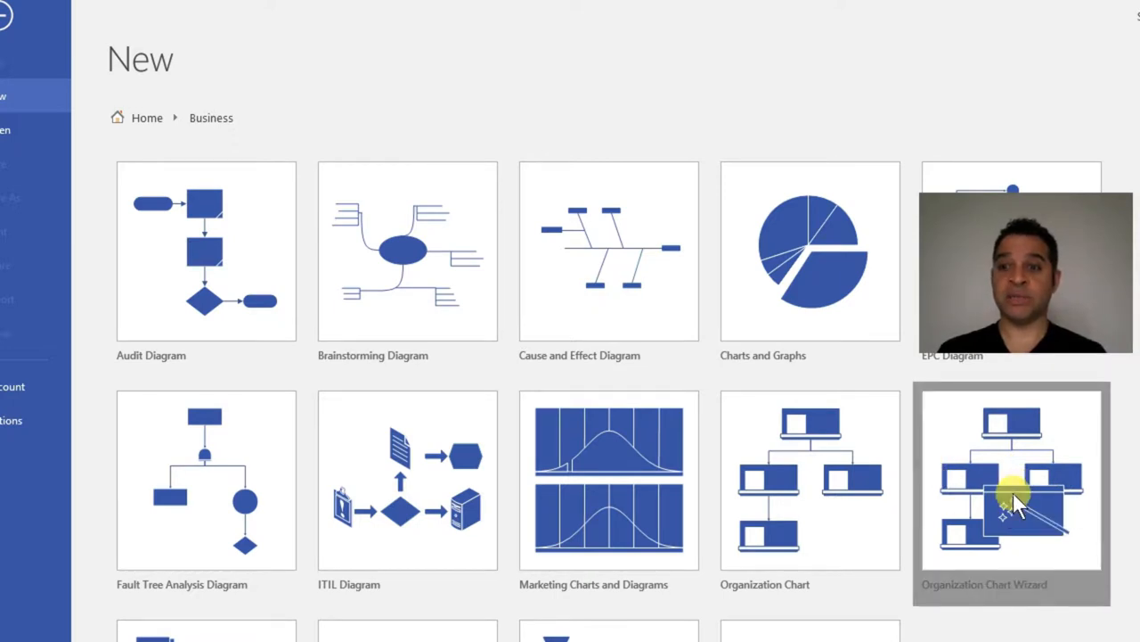
left_click(1011, 480)
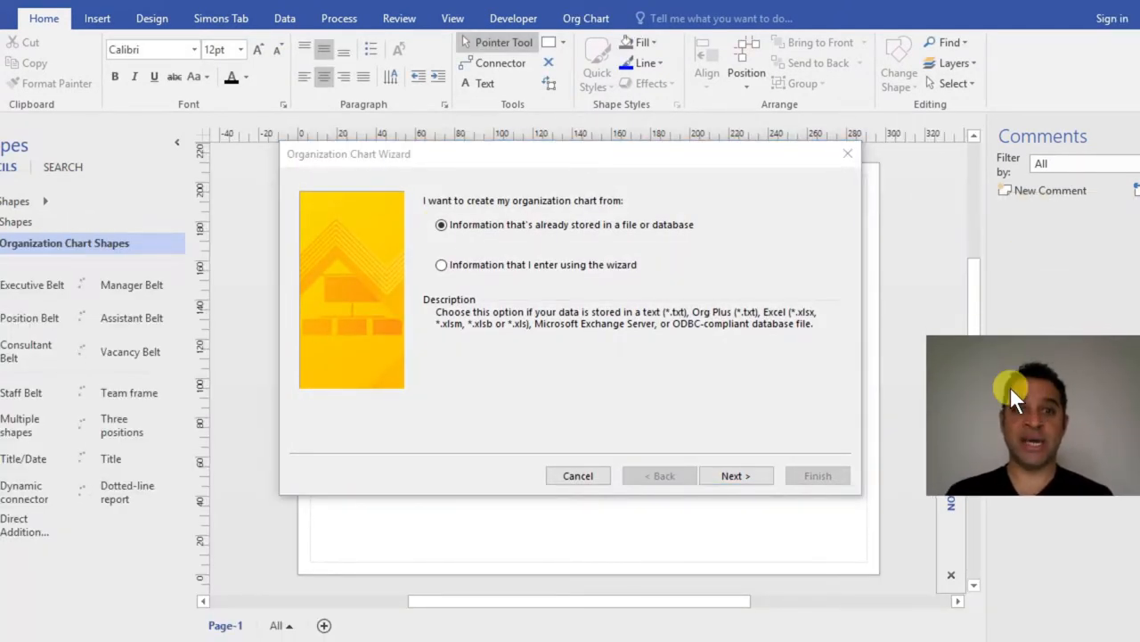
mouse_move(504, 249)
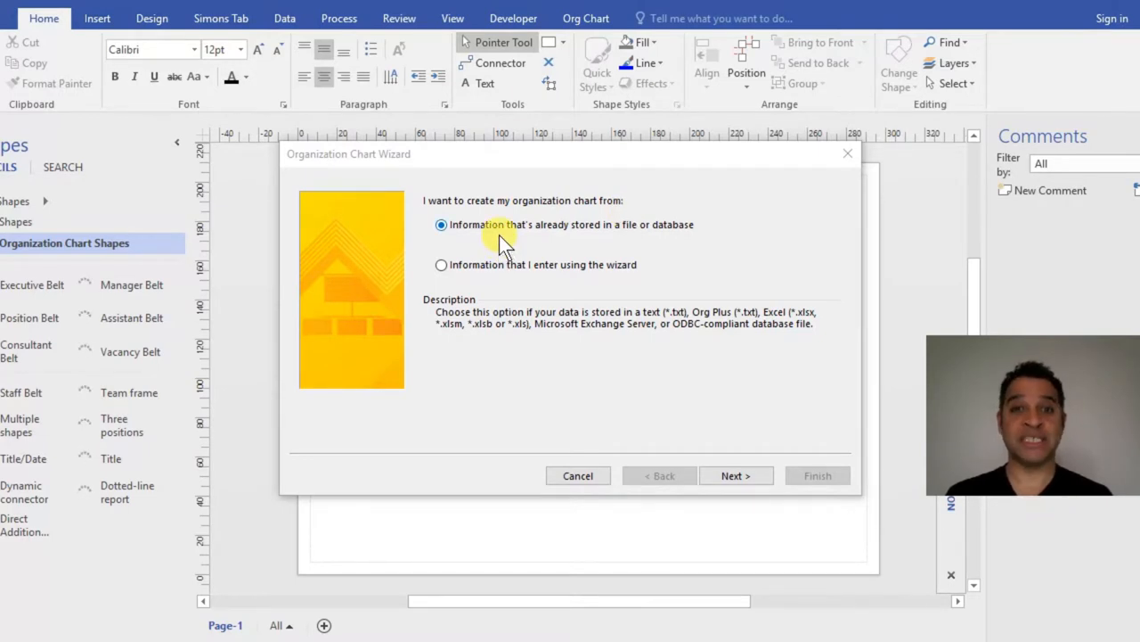
mouse_move(543, 281)
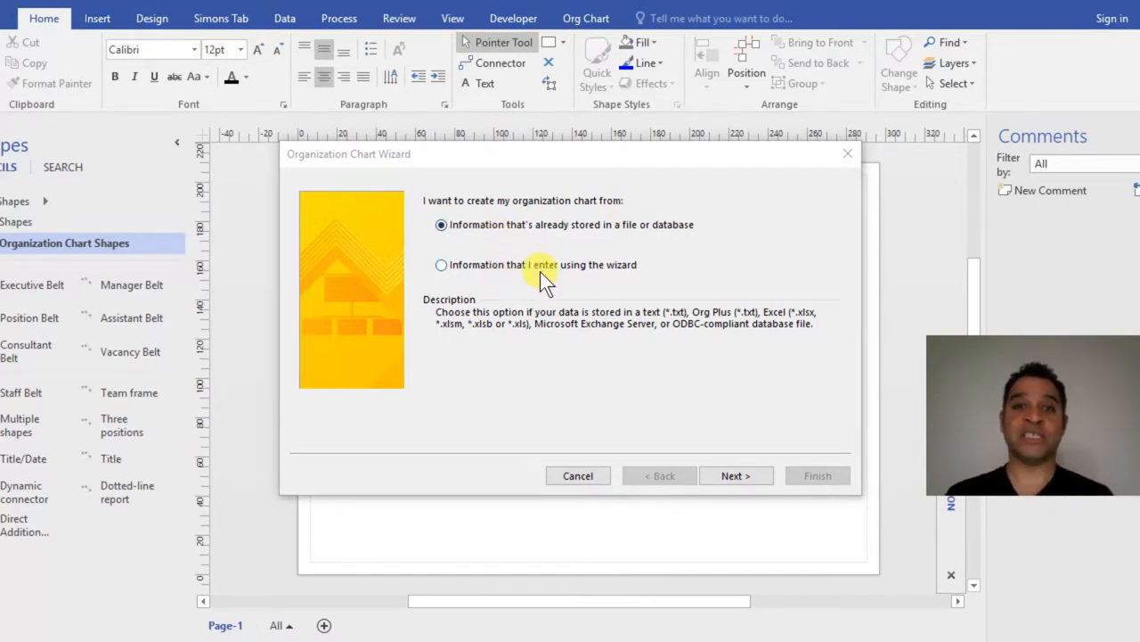
mouse_move(633, 231)
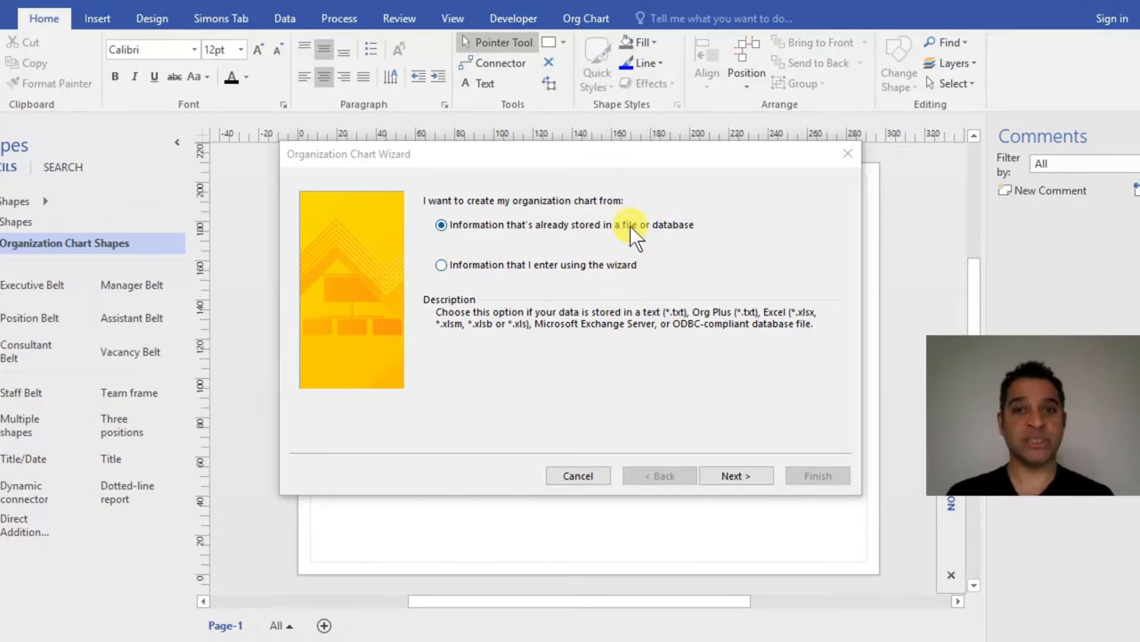
Step: Choose to build the org chart from information already stored in a file
left_click(733, 475)
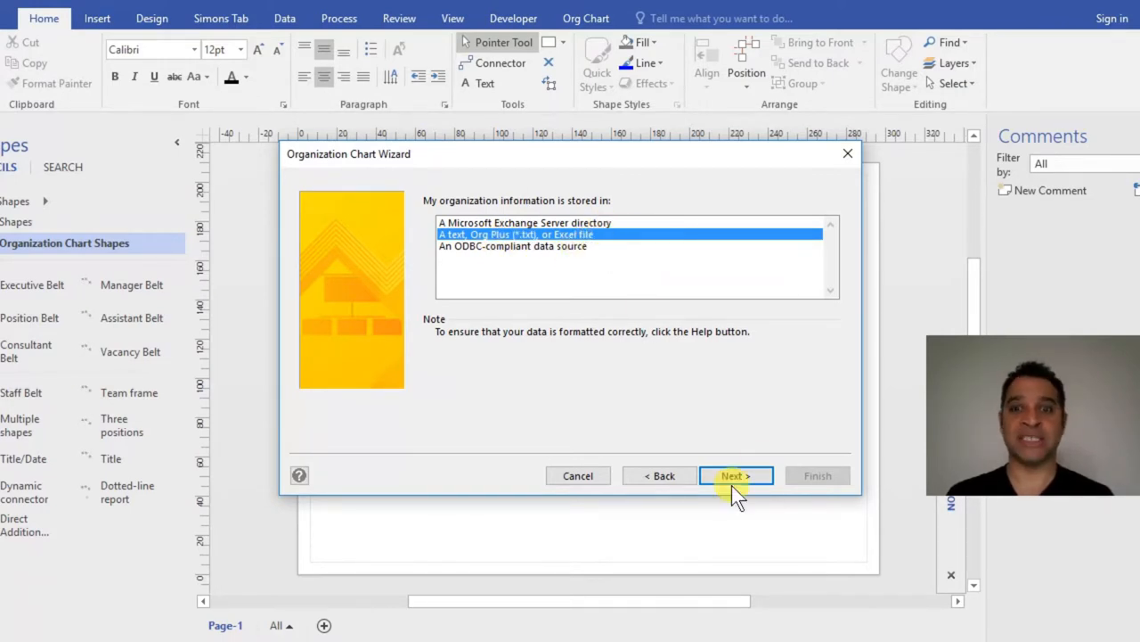
Step: Advance to the data-file step and browse for orgchart_data_dept.xlsx on the Desktop
left_click(735, 475)
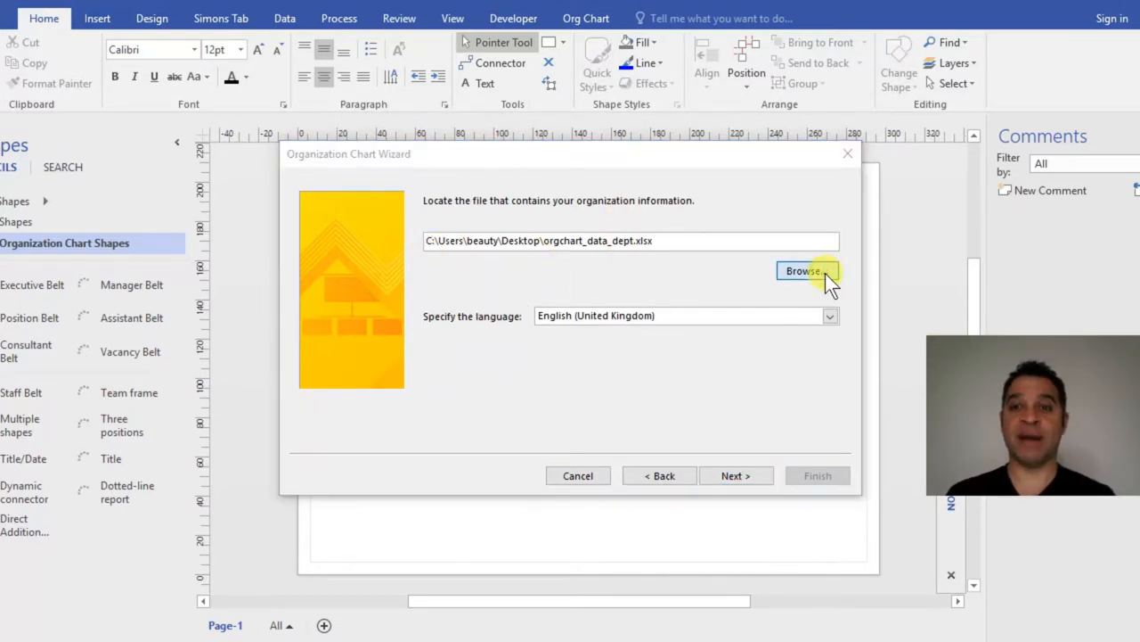
left_click(807, 270)
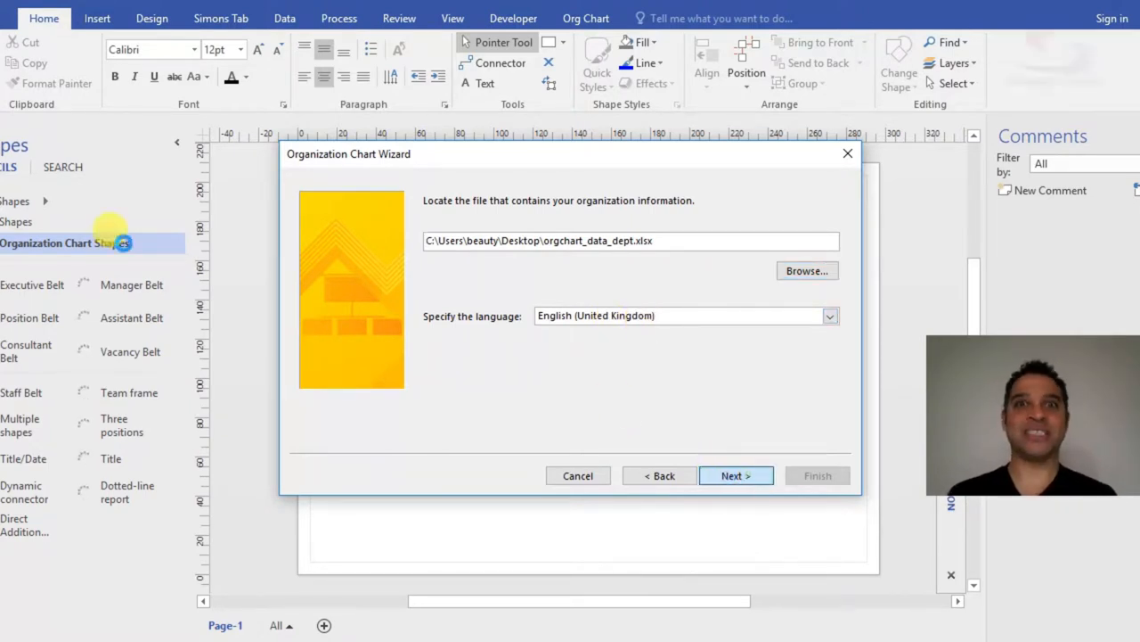
mouse_move(332, 270)
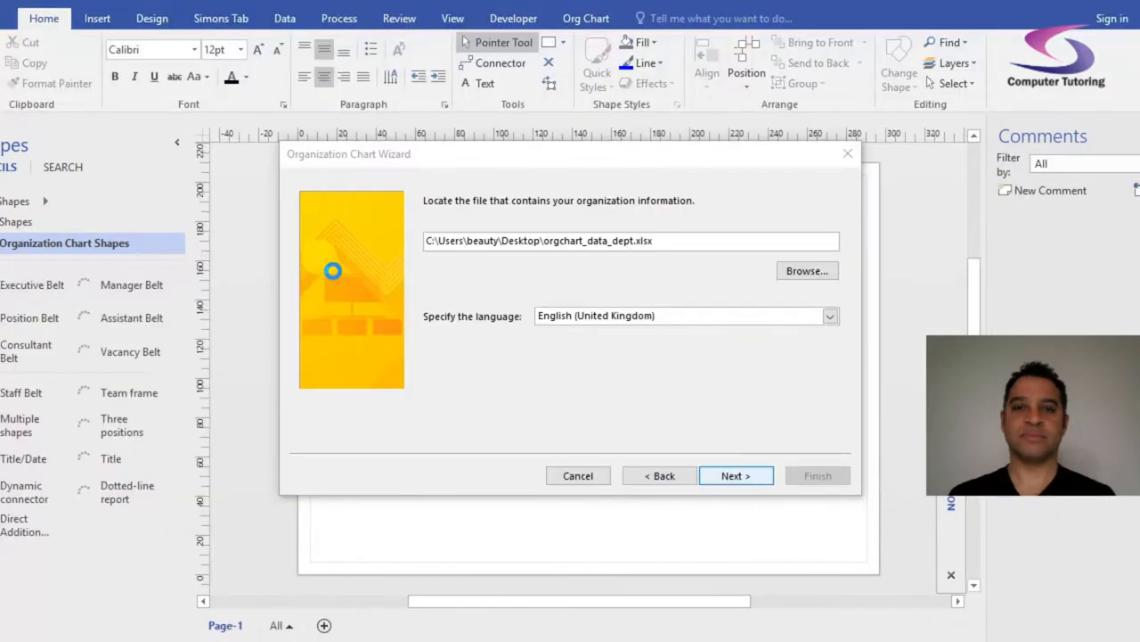
mouse_move(554, 390)
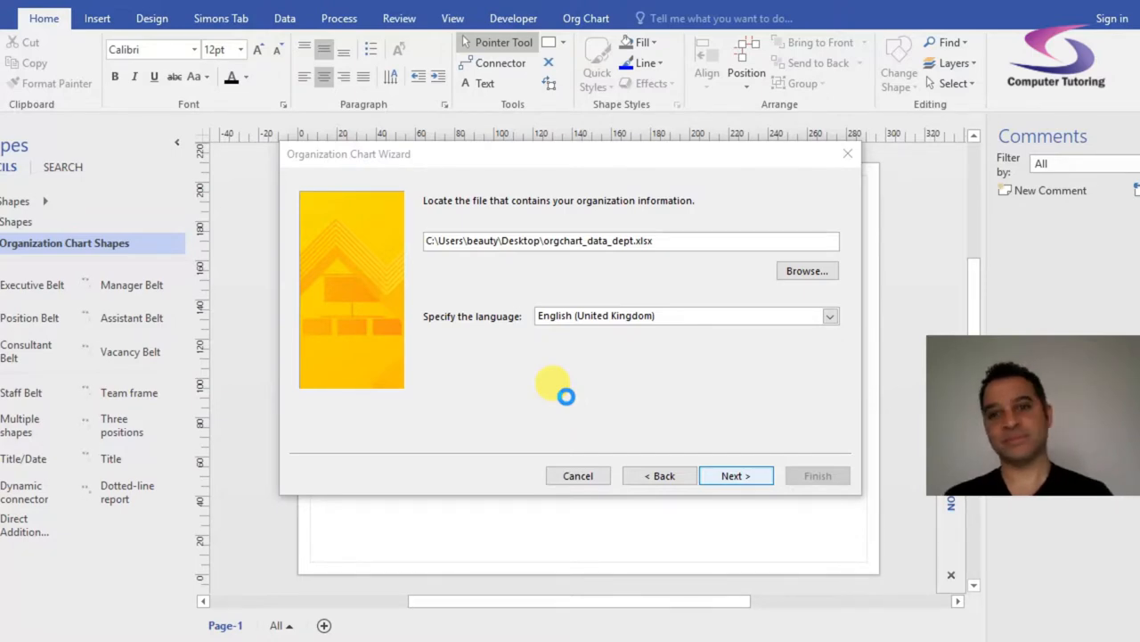
Step: Pass the column-mapping page with Name as Emp ID and Reports to as Reports to
left_click(736, 475)
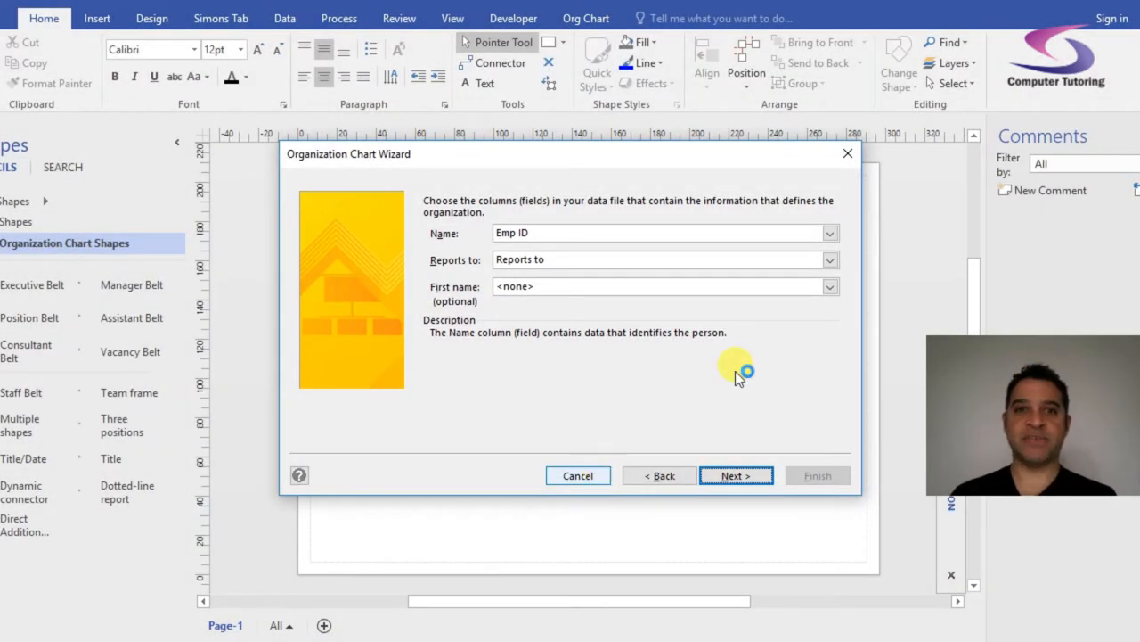
mouse_move(623, 232)
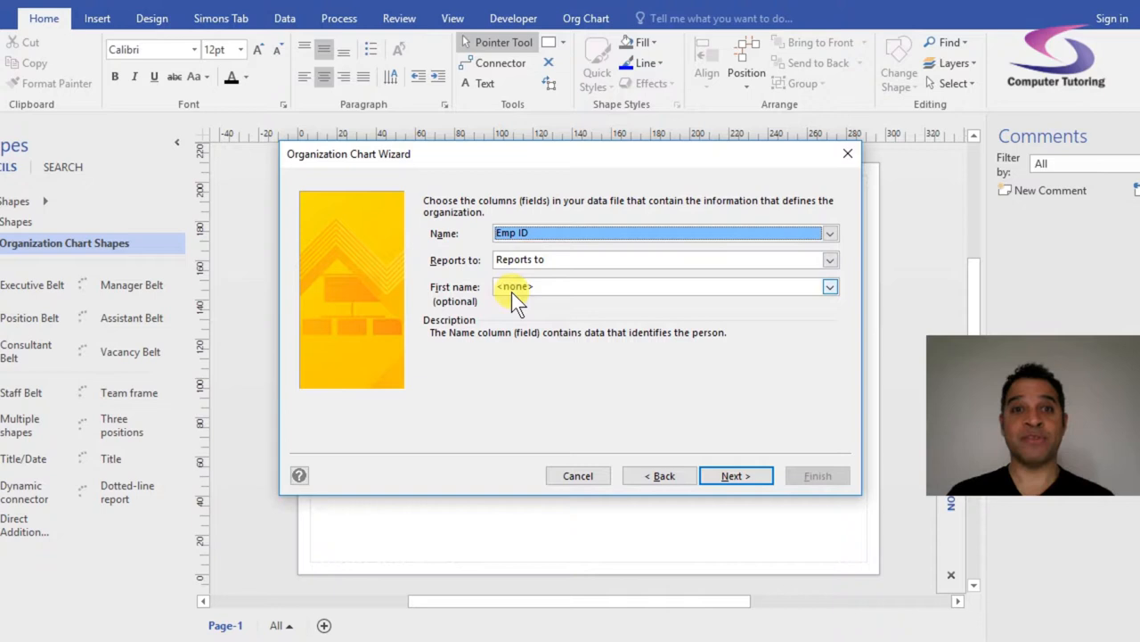
left_click(733, 475)
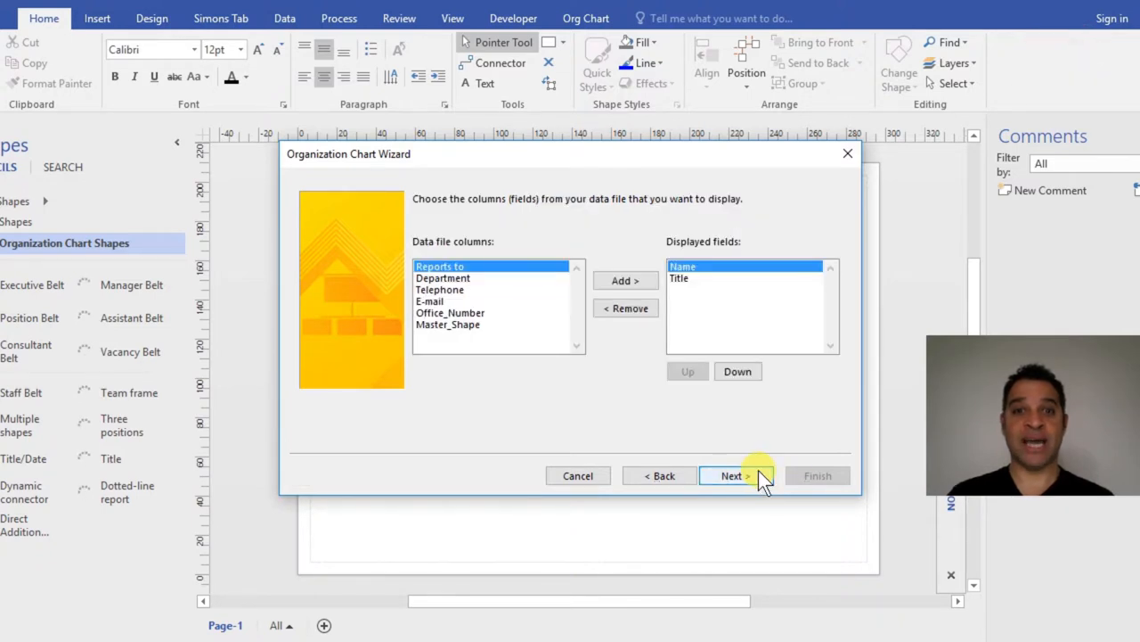
mouse_move(397, 235)
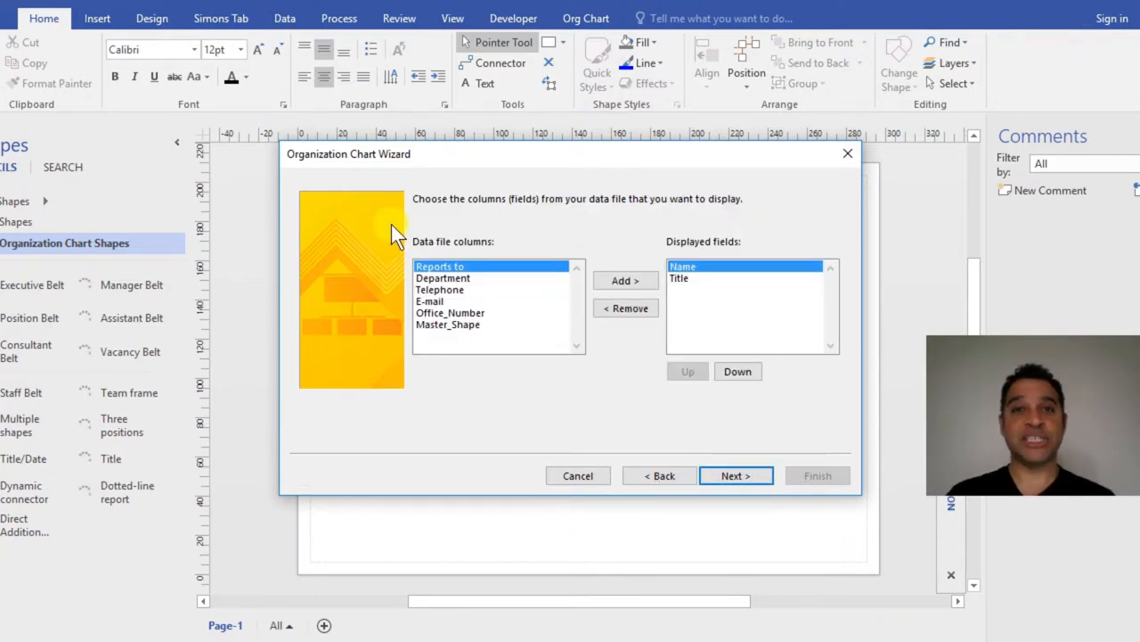
mouse_move(477, 228)
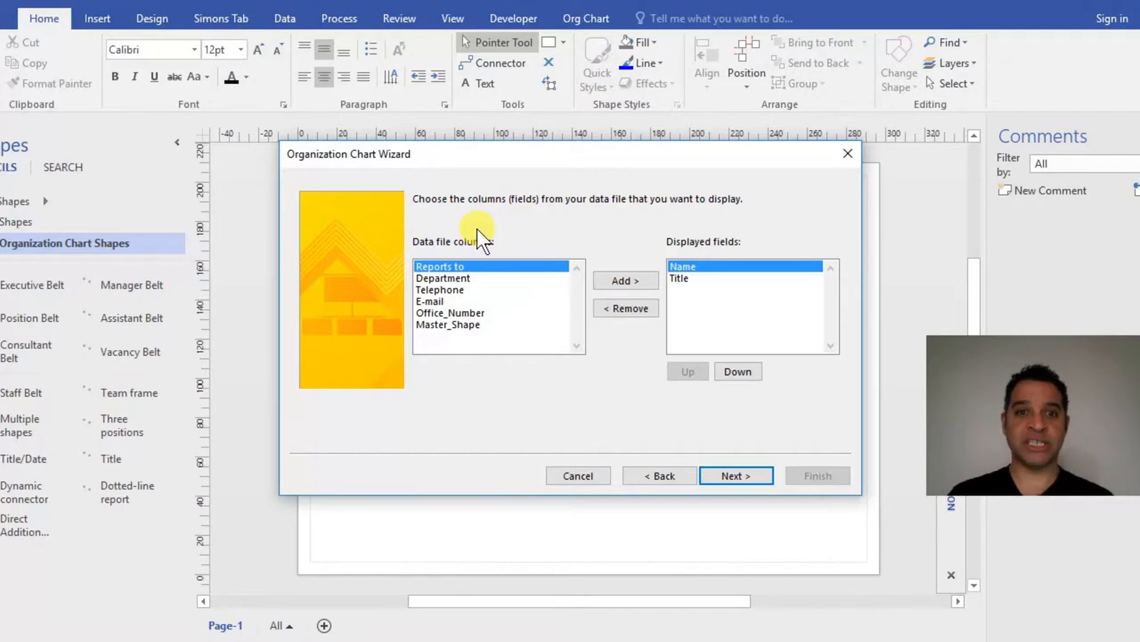
mouse_move(450, 214)
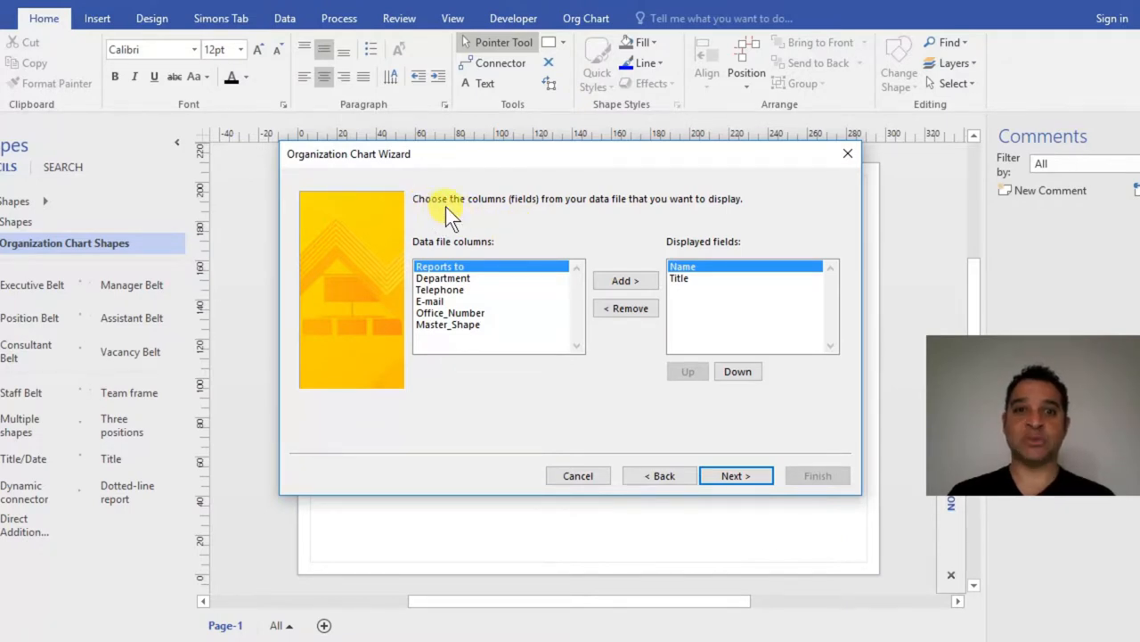
mouse_move(550, 221)
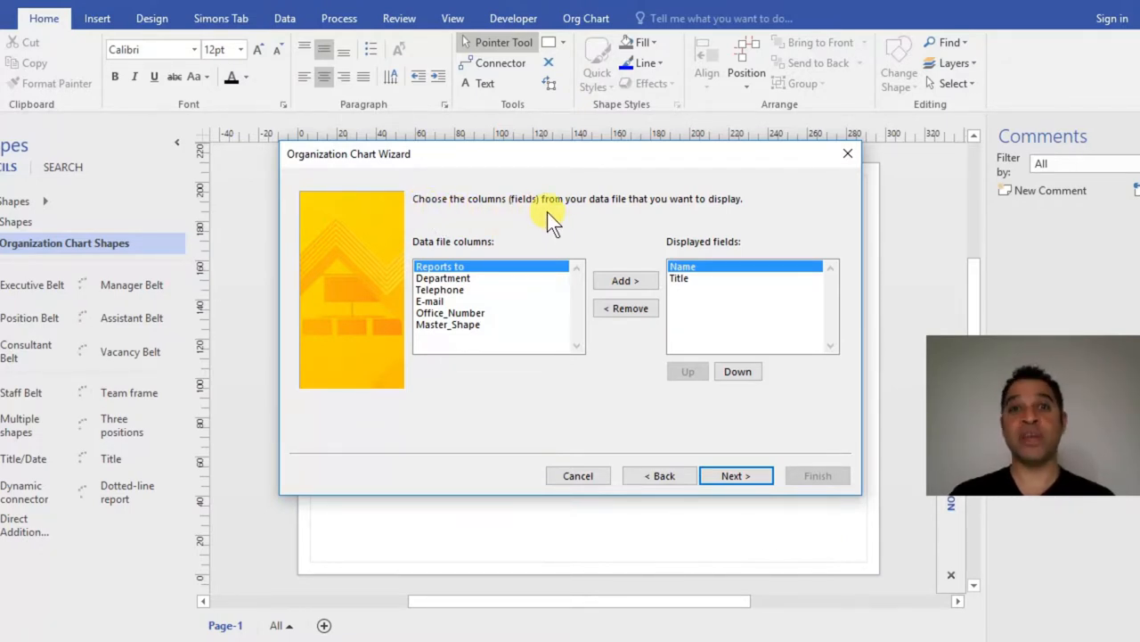
mouse_move(717, 221)
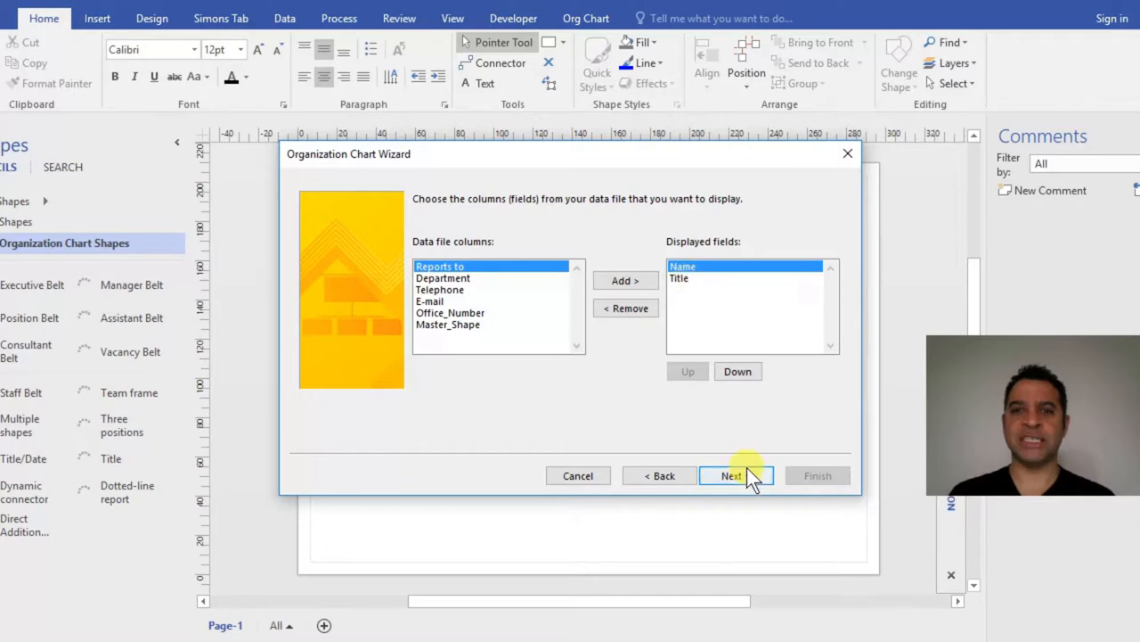
Step: Remove Reports to, then re-add all columns including Master_Shape as shape data fields
left_click(736, 475)
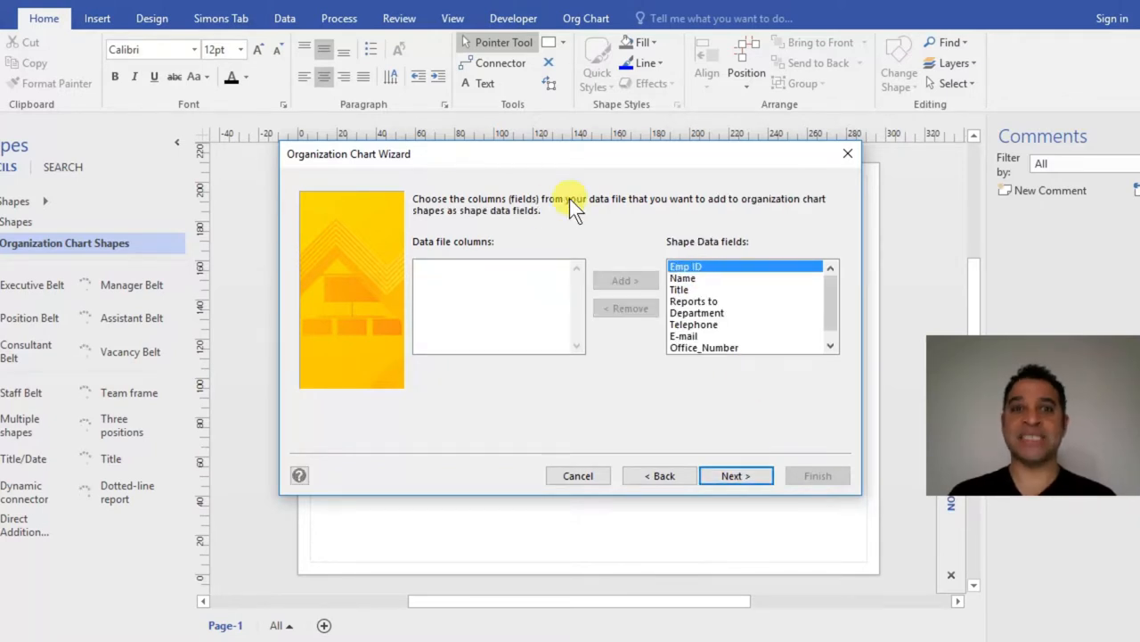
mouse_move(640, 214)
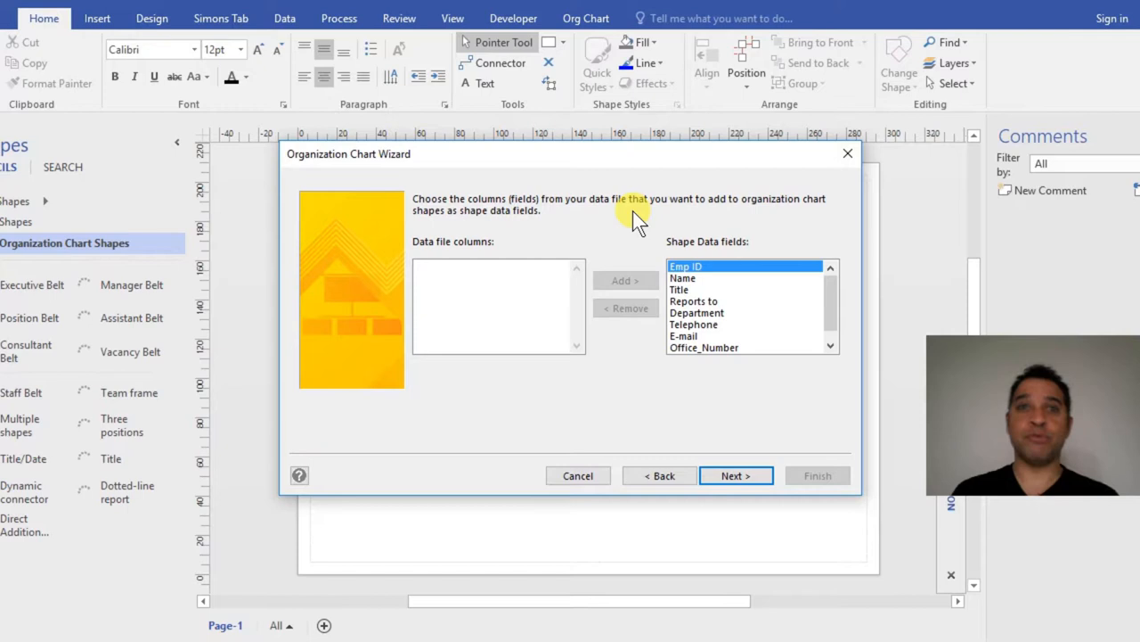
left_click(694, 300)
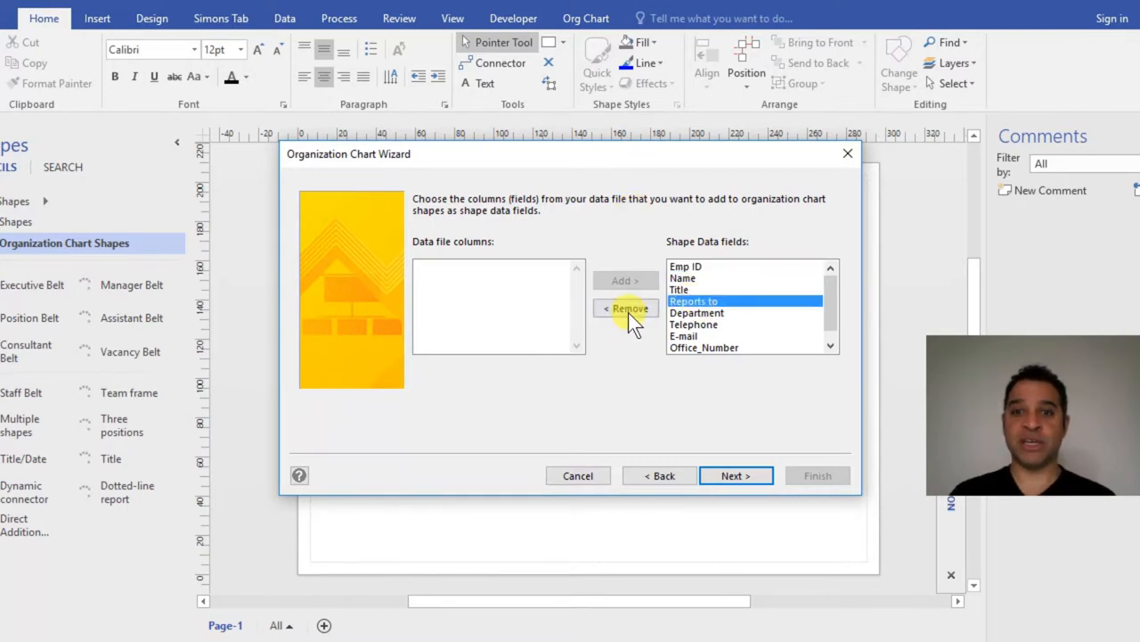
left_click(625, 308)
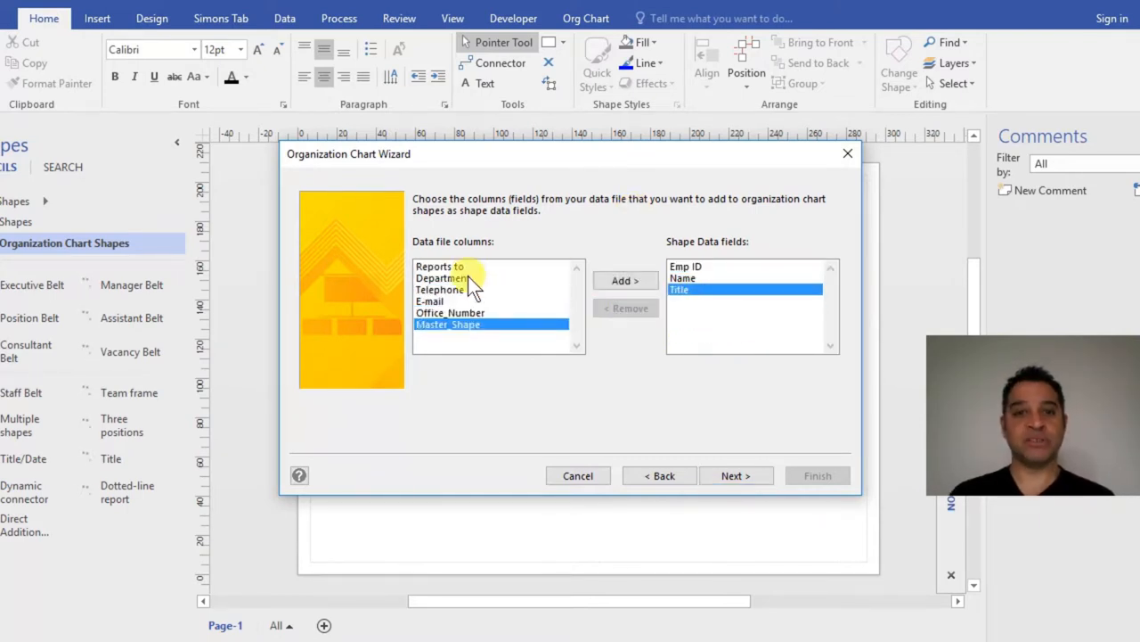
left_click(625, 281)
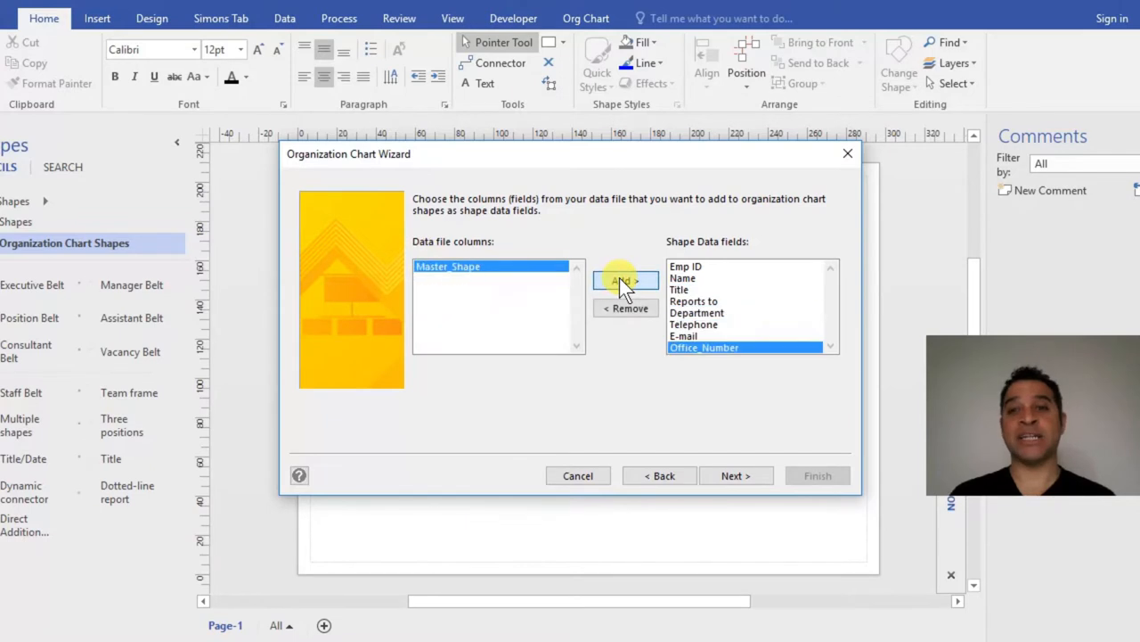
left_click(625, 280)
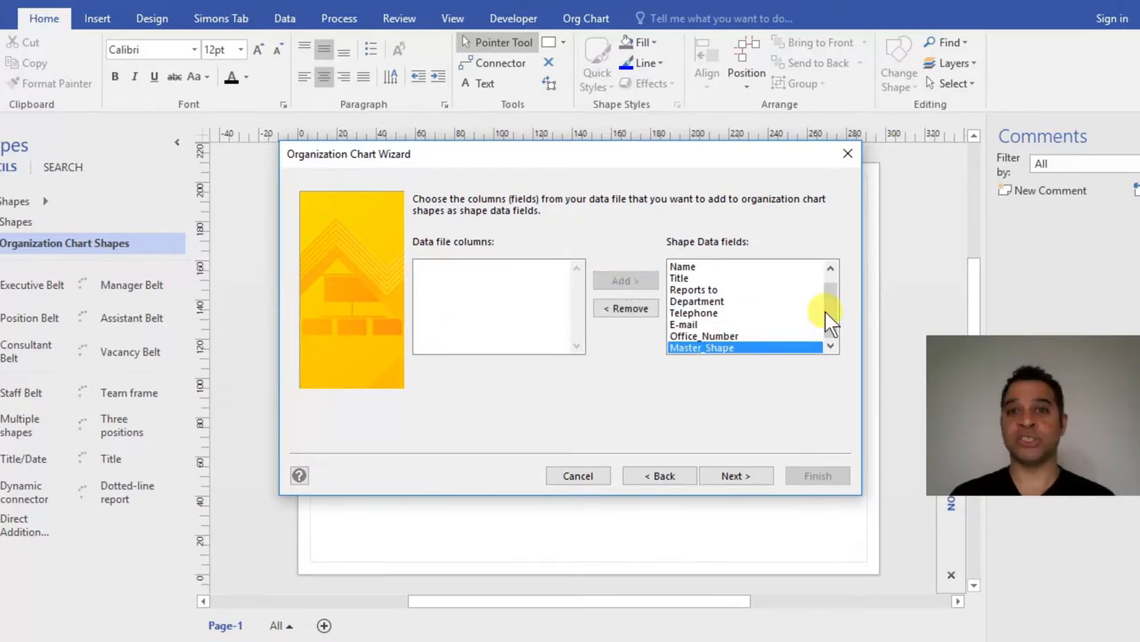
left_click(736, 475)
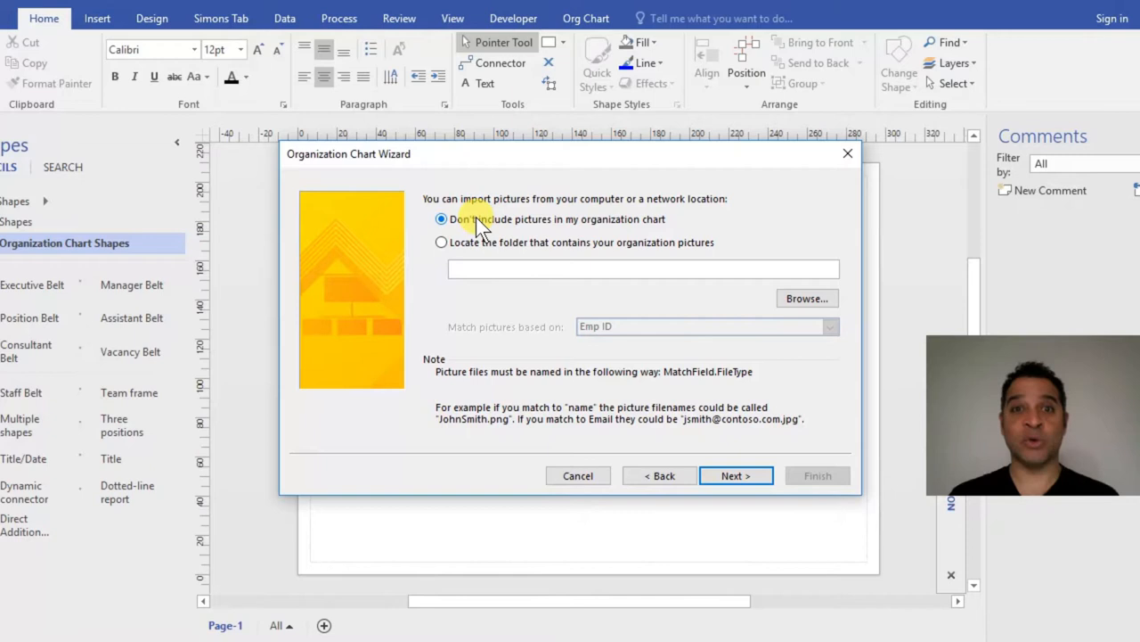
mouse_move(494, 232)
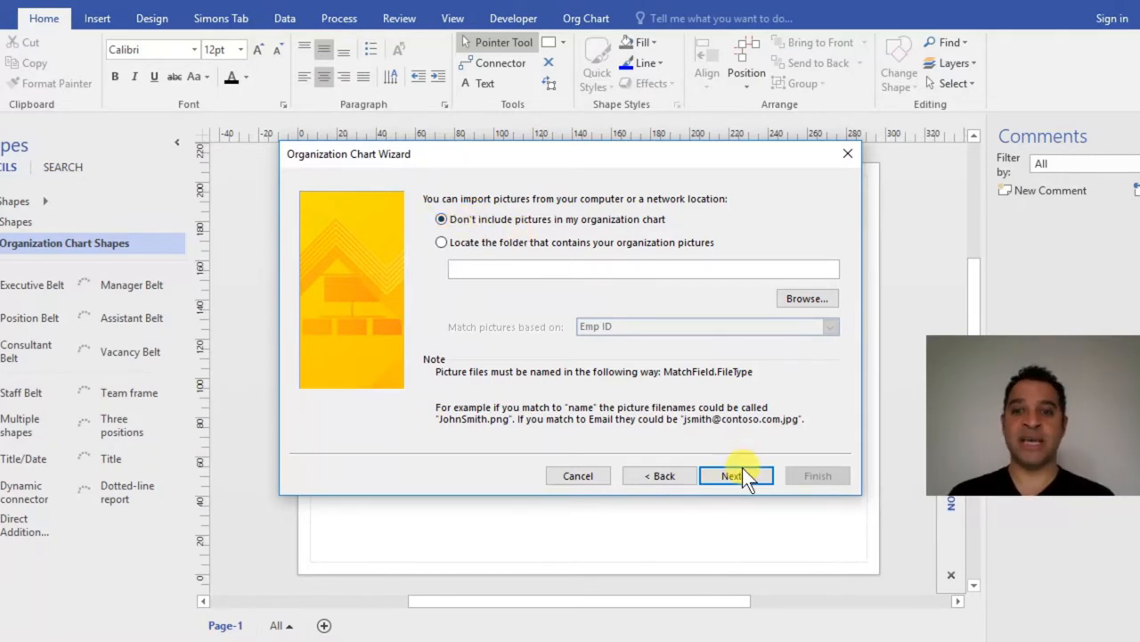
Step: Skip pictures, keep automatic page breaking, and finish the wizard
left_click(735, 475)
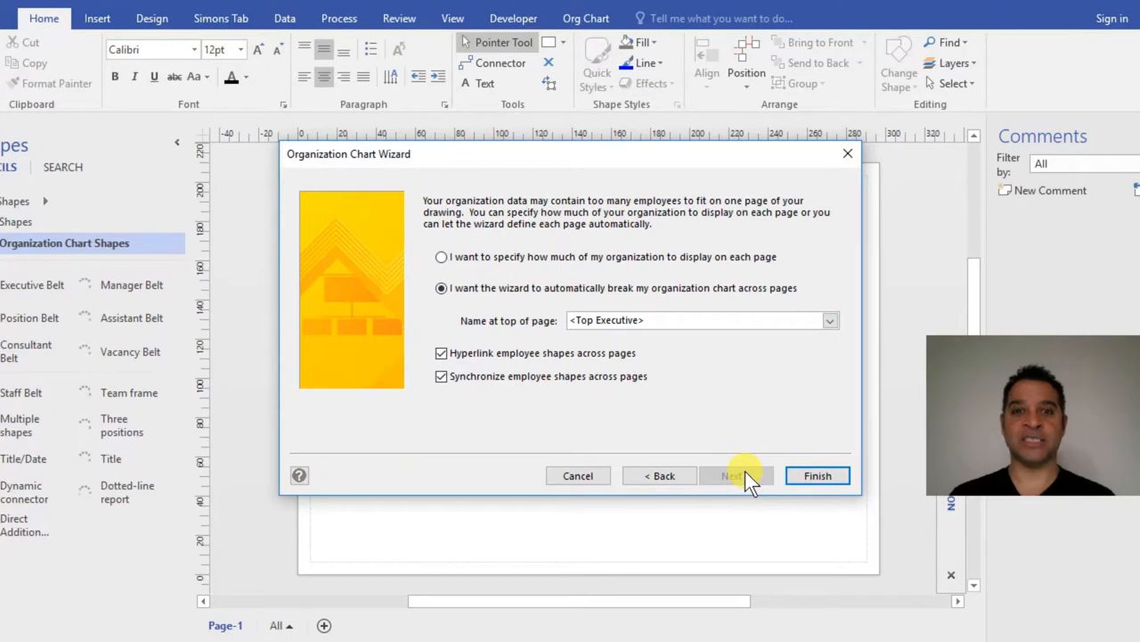
mouse_move(676, 301)
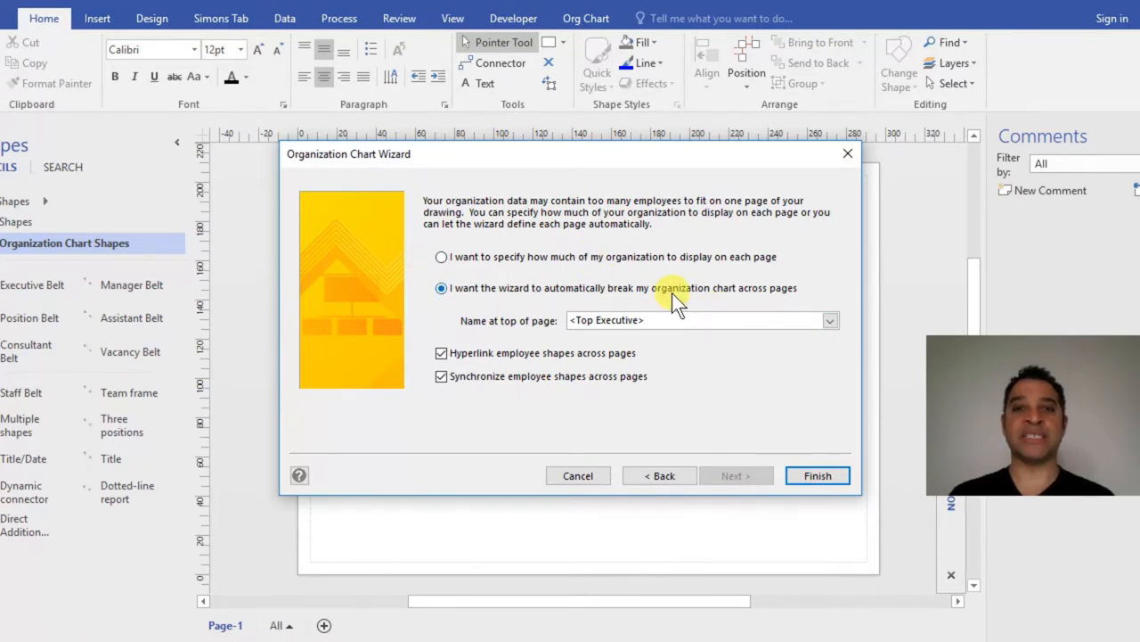
left_click(817, 475)
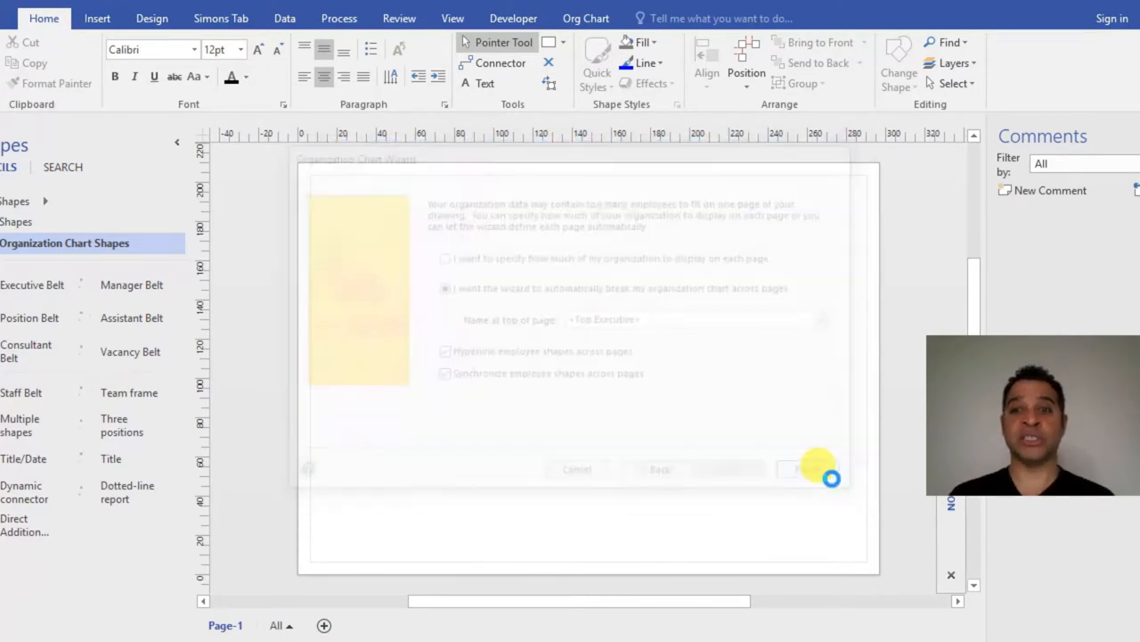
Step: Let the wizard generate the three-page chart with name, title and ID on each card
left_click(793, 470)
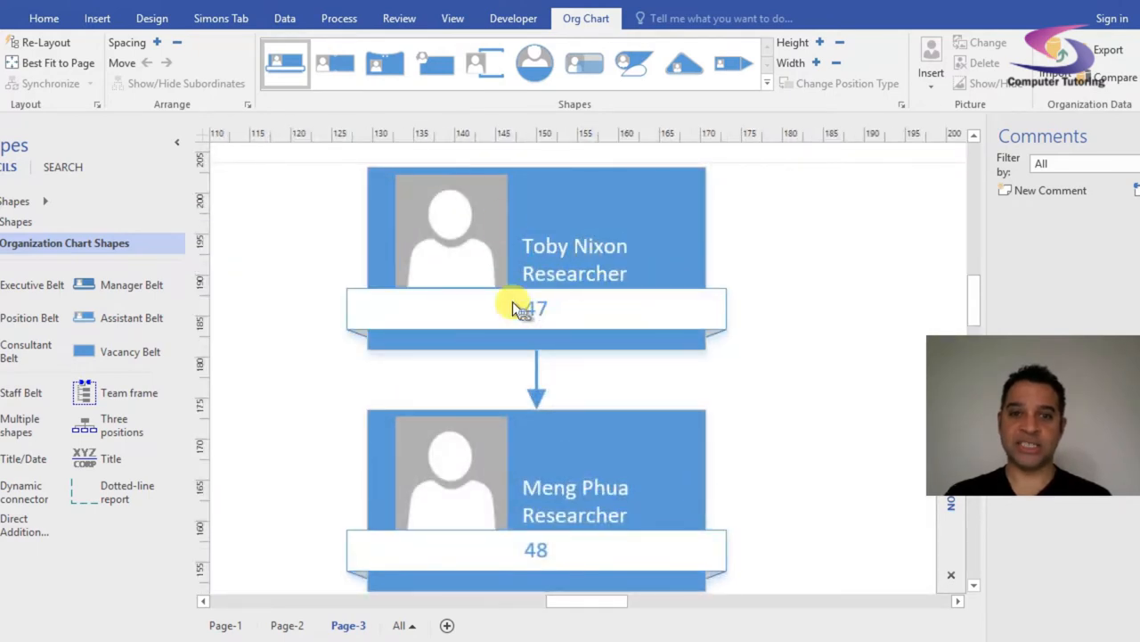
mouse_move(579, 530)
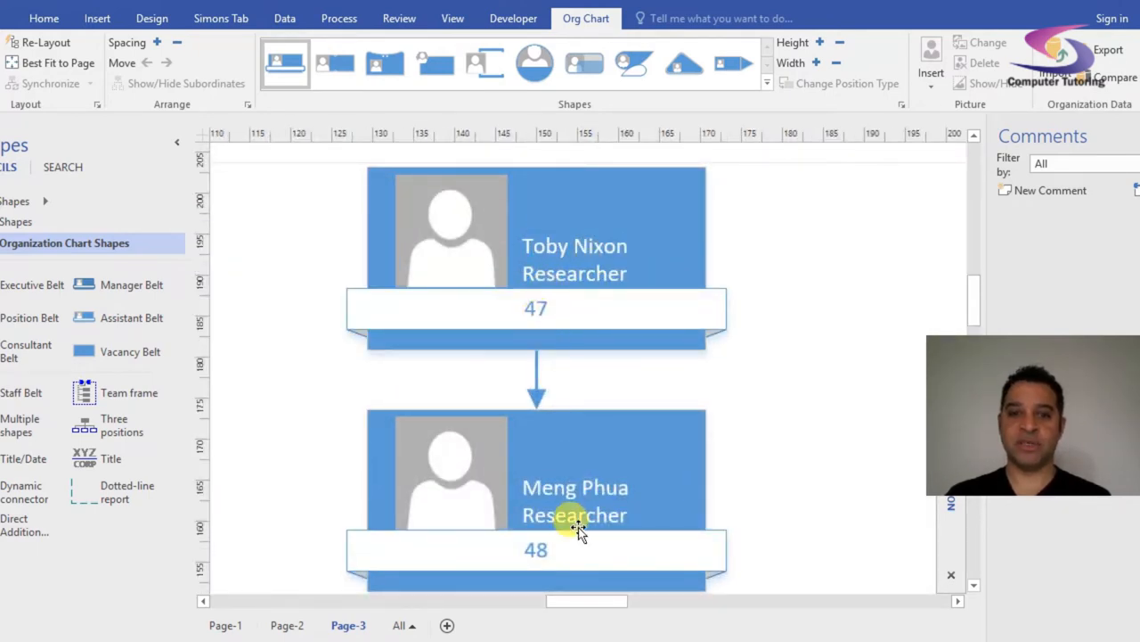
mouse_move(588, 615)
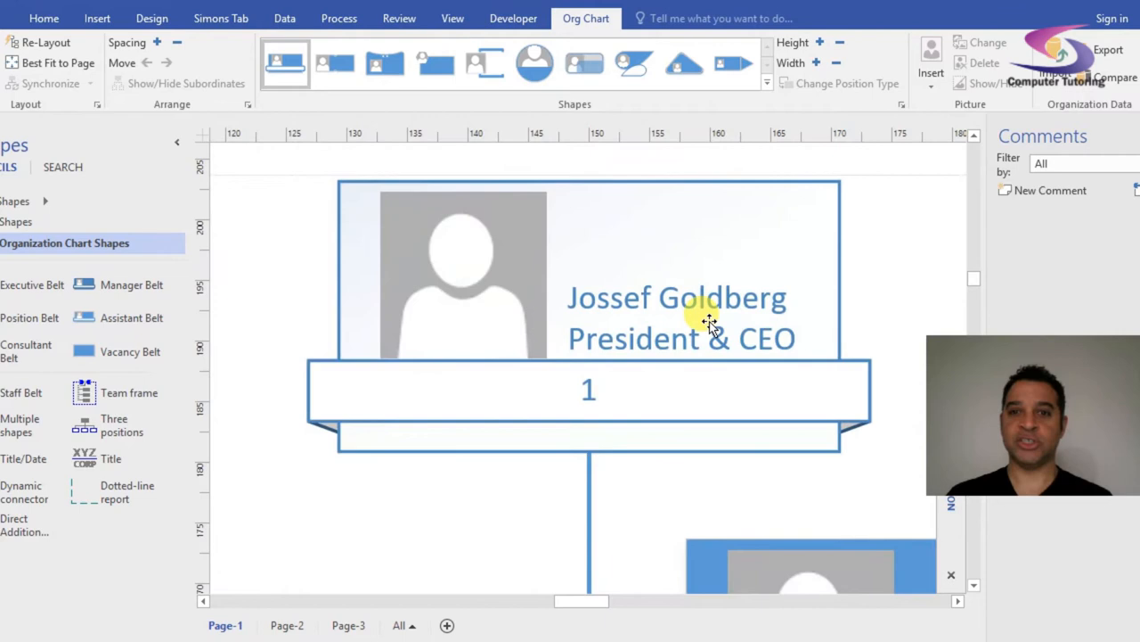
mouse_move(713, 475)
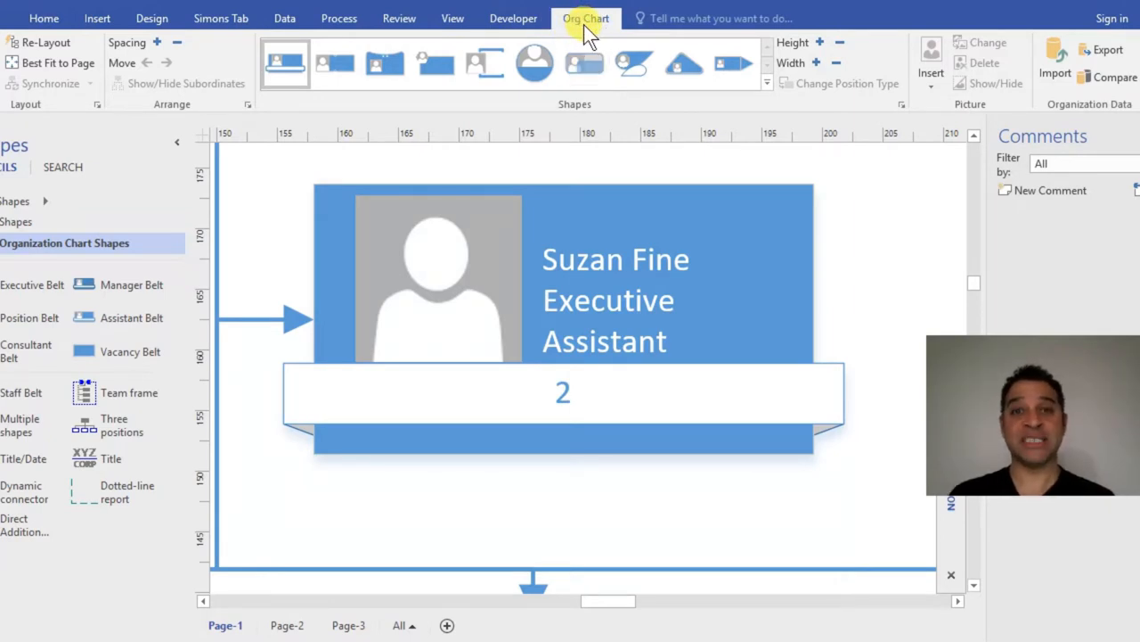
mouse_move(904, 106)
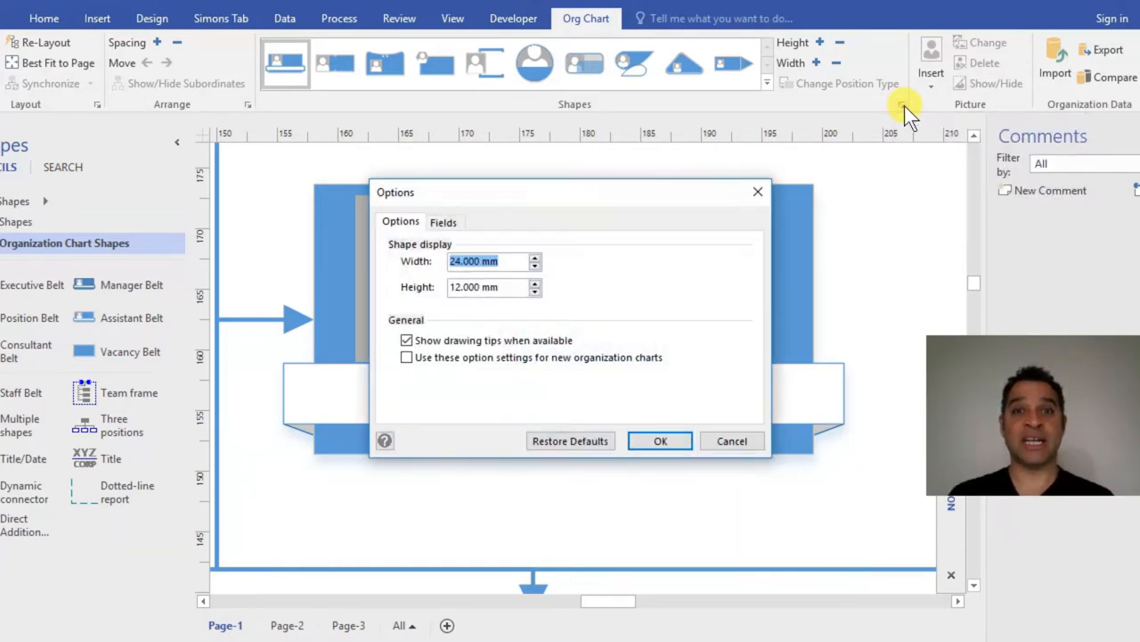
Step: In the Fields options, set Block 2 to Title so the lower band shows Executive Assistant
left_click_drag(571, 192, 615, 167)
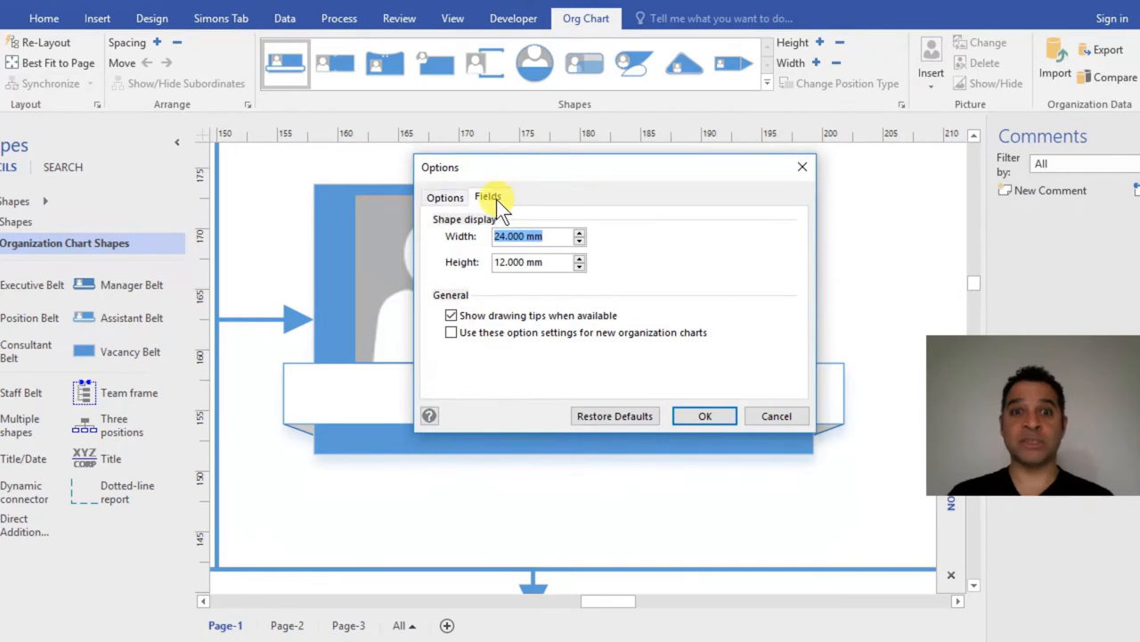
left_click(488, 197)
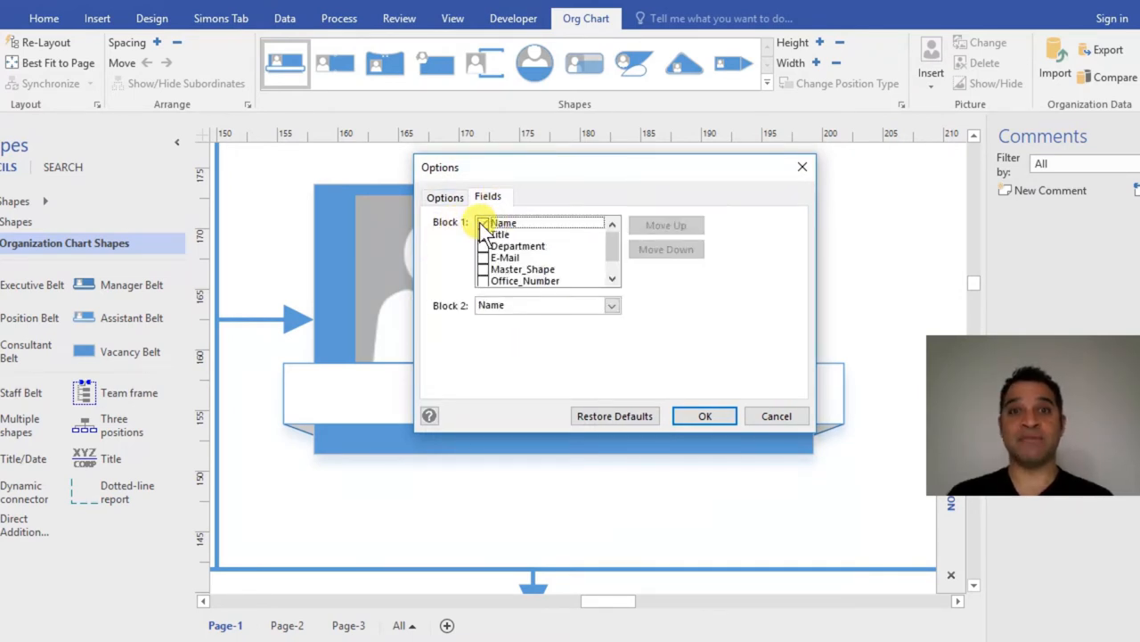
left_click(502, 234)
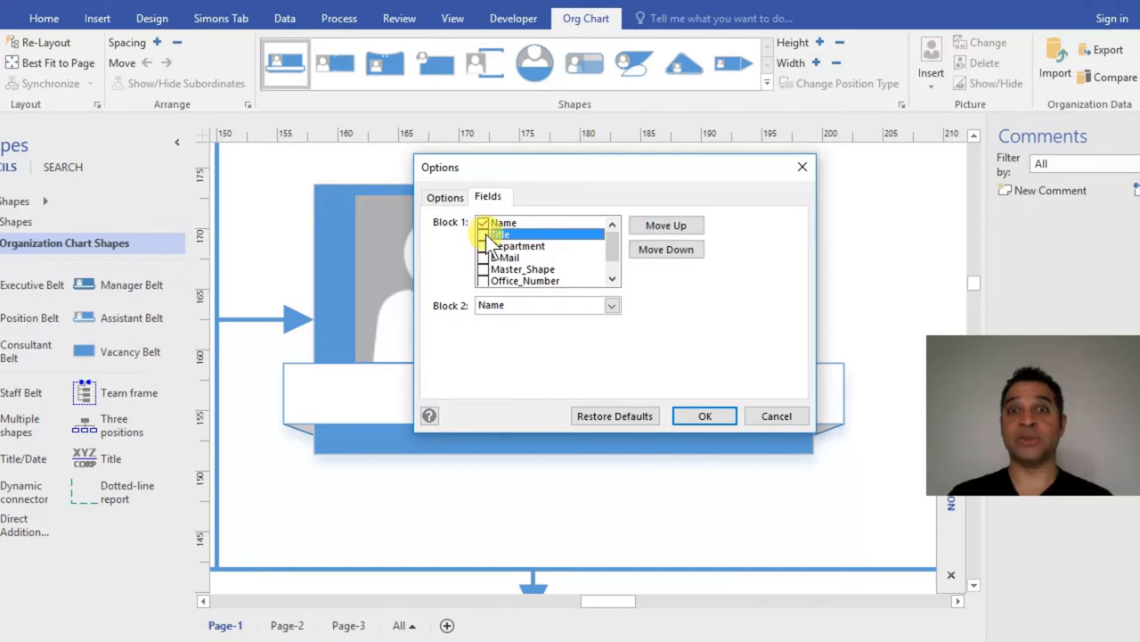
left_click(612, 304)
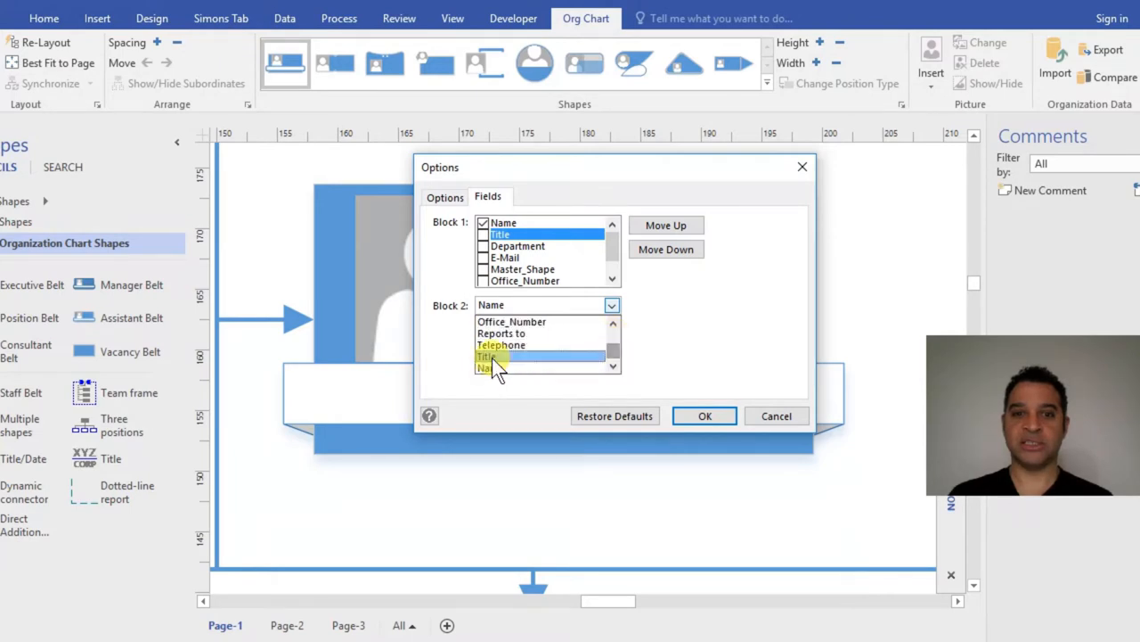
left_click(487, 356)
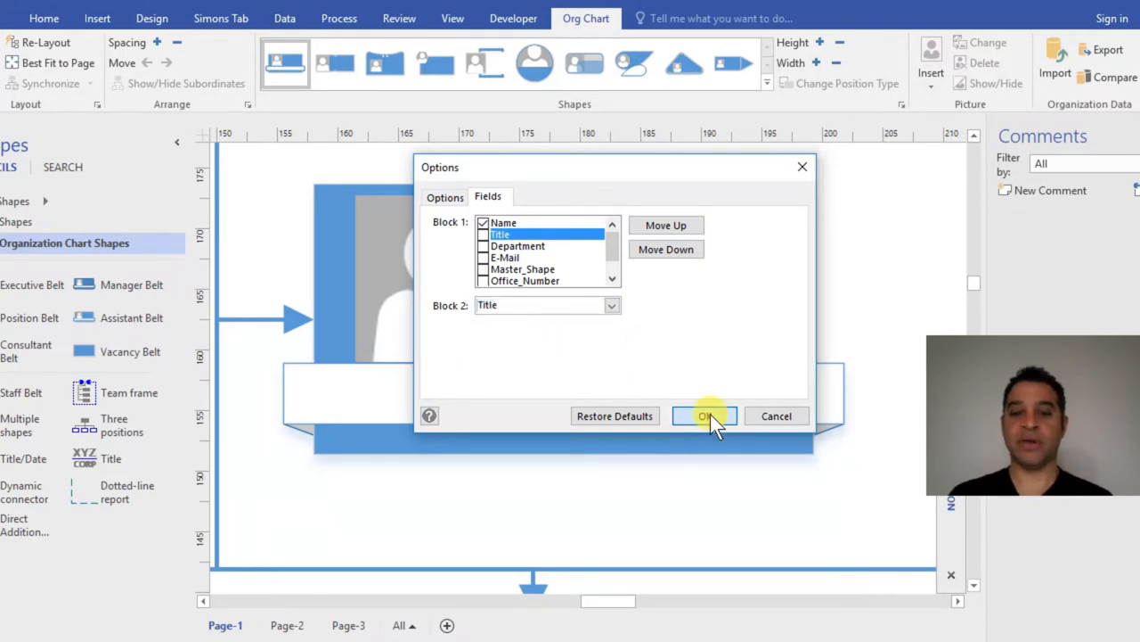
left_click(704, 416)
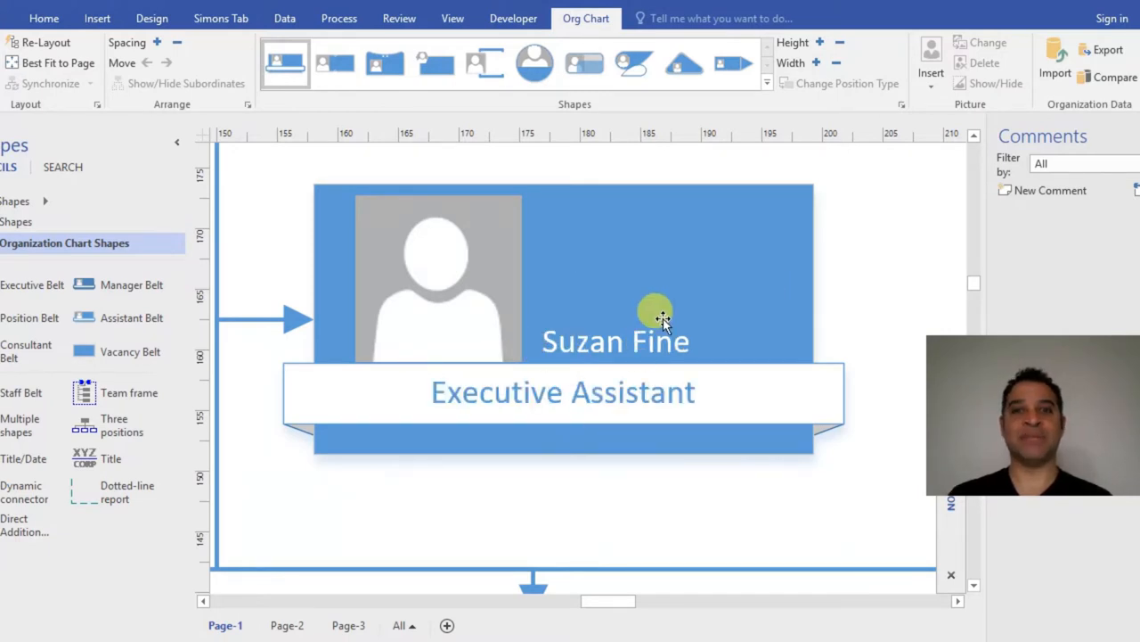
mouse_move(615, 393)
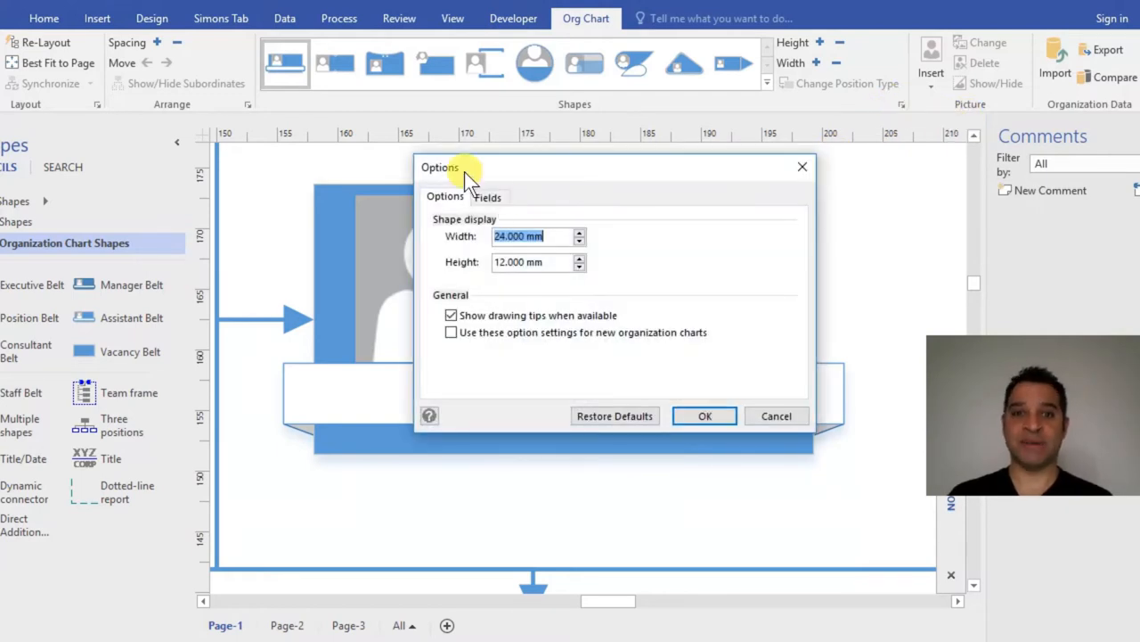
Step: Set Block 2 to Name and switch Block 1 from Name to Title
left_click(488, 197)
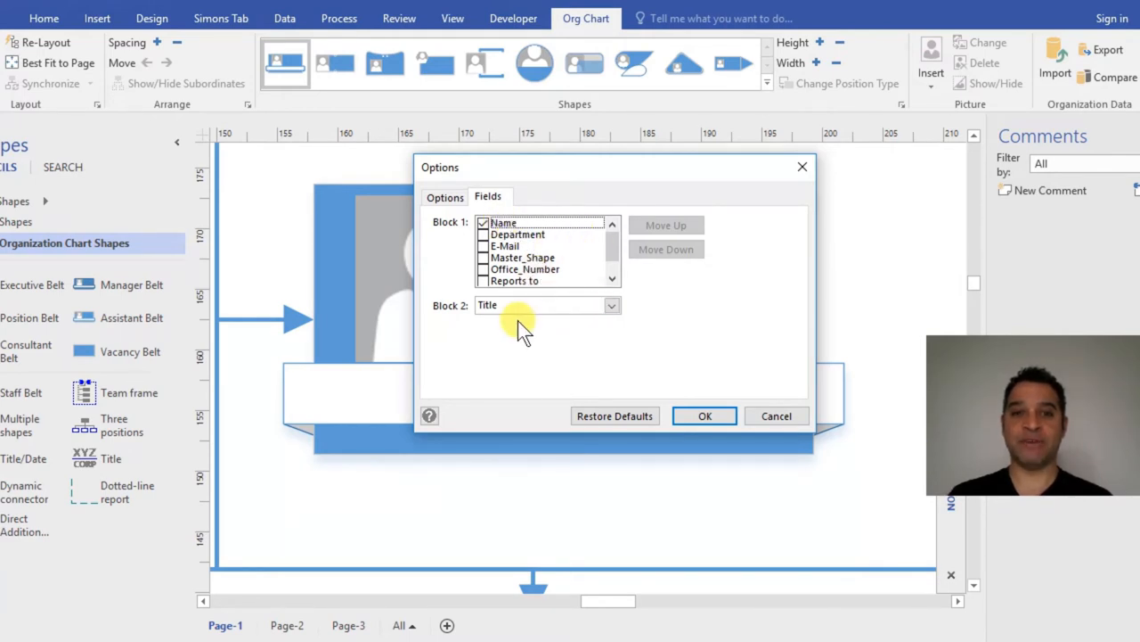
left_click(611, 305)
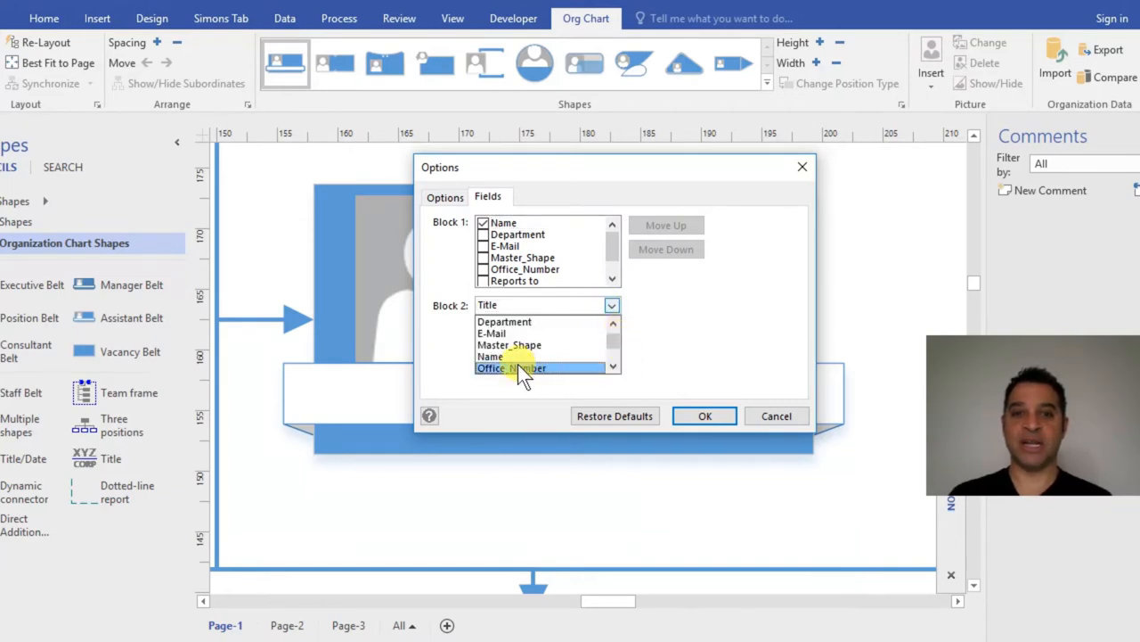
left_click(490, 356)
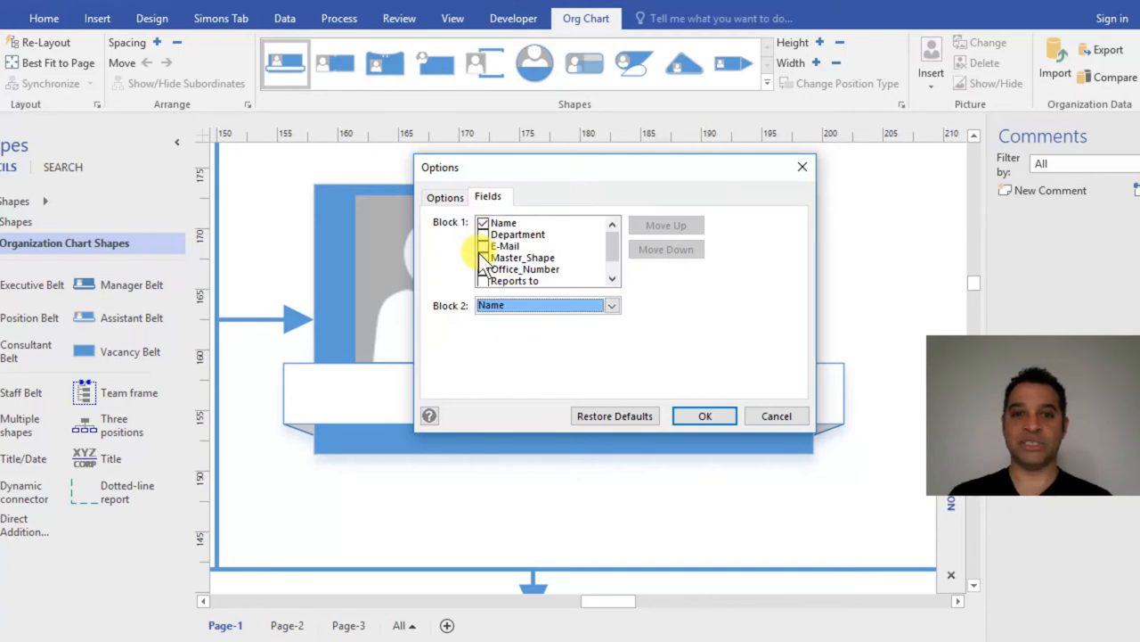
left_click(504, 222)
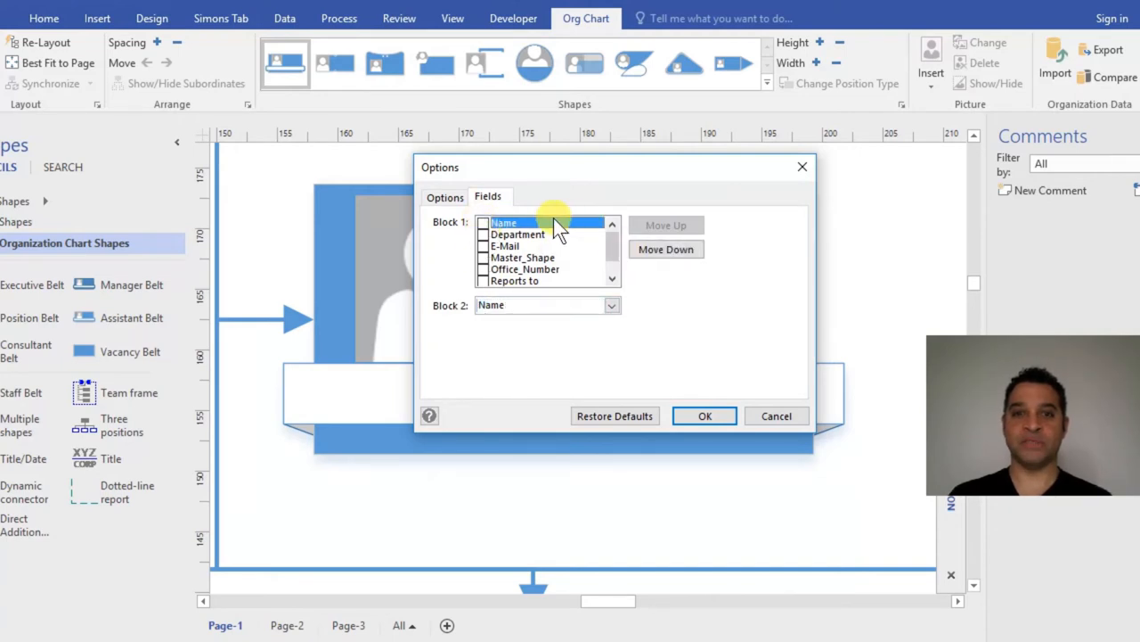
scroll("down", 3)
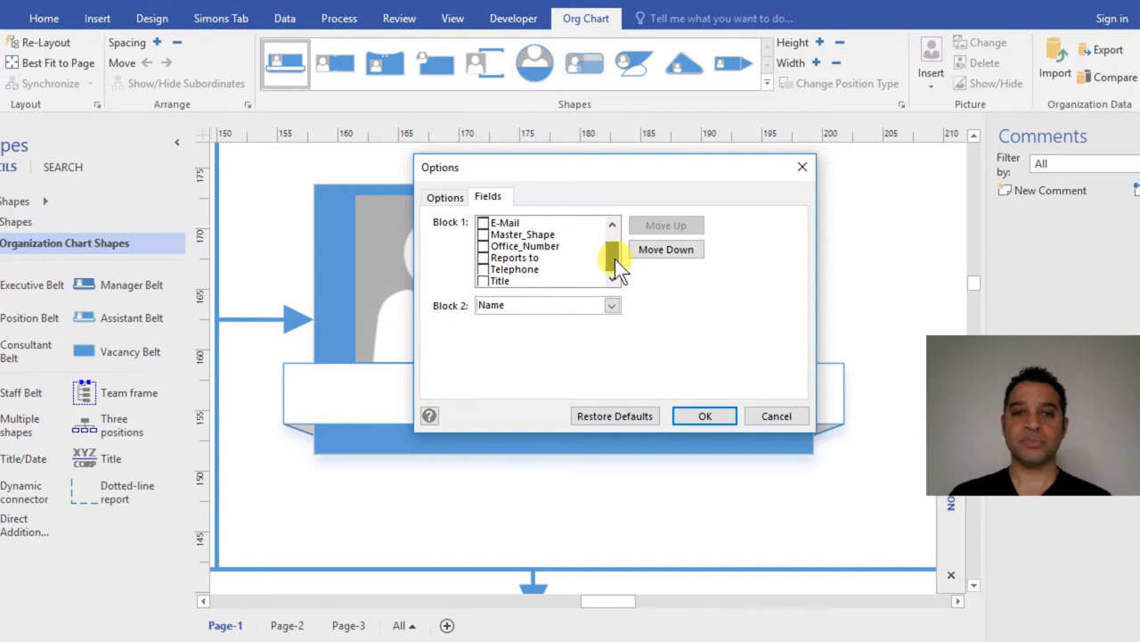
left_click(500, 280)
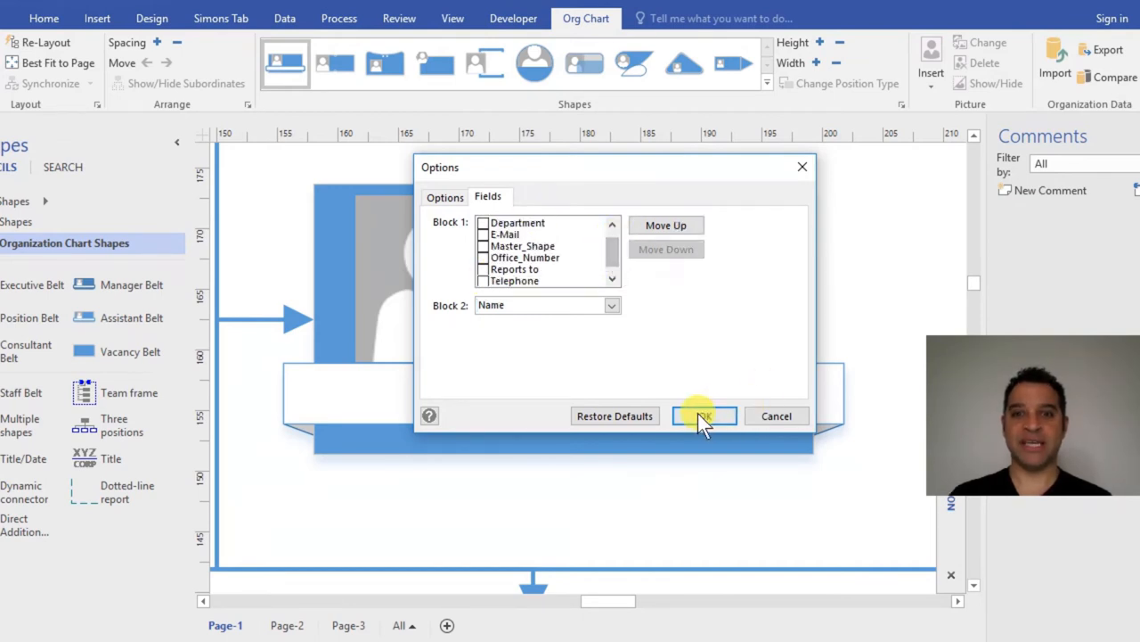
left_click(704, 416)
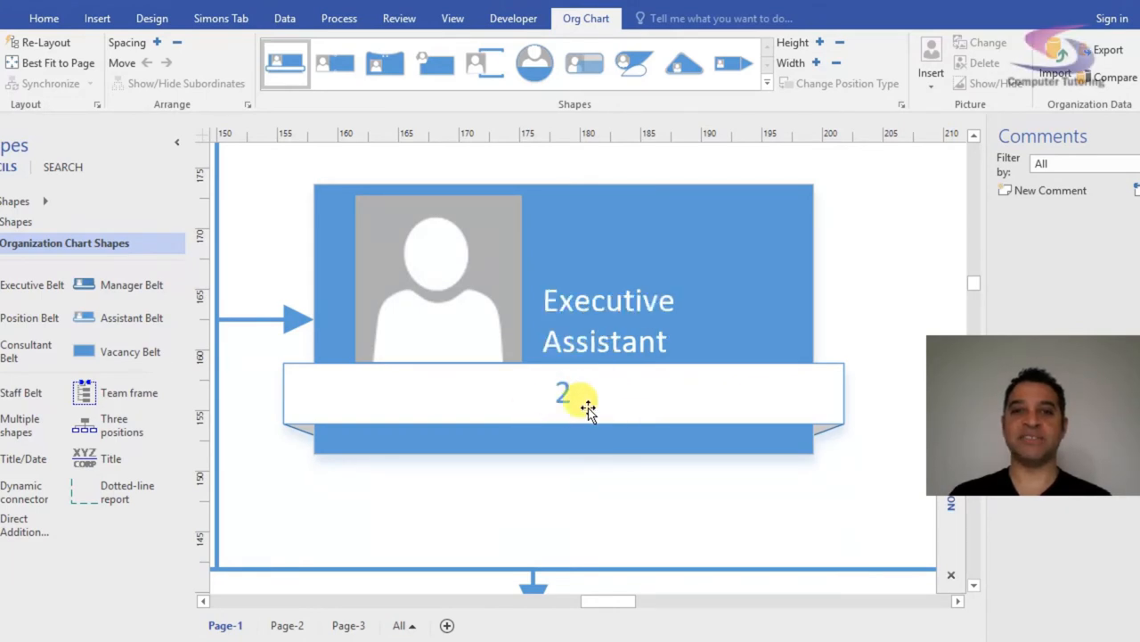
mouse_move(909, 102)
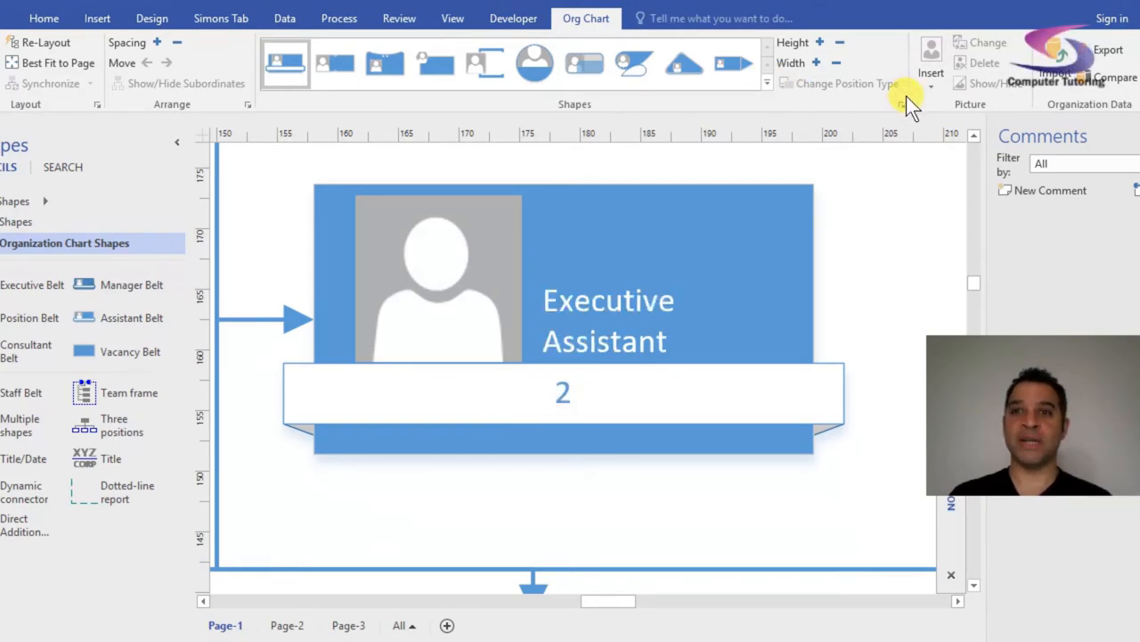
Step: Reopen the chart options and choose Name for Block 2, keeping Title in Block 1
left_click(901, 104)
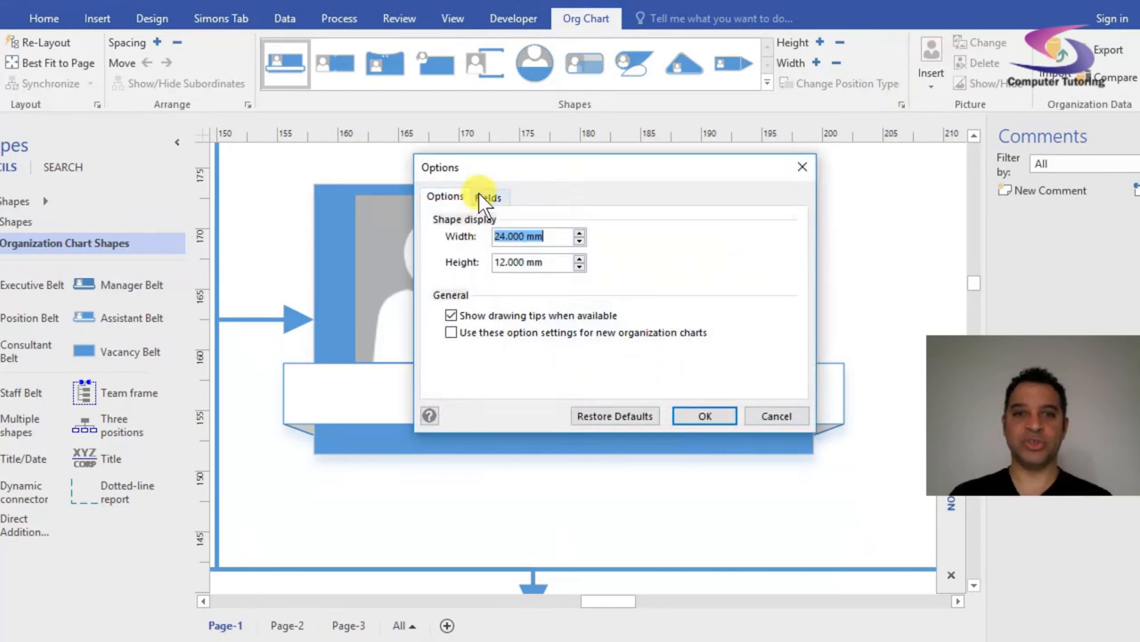
left_click(487, 196)
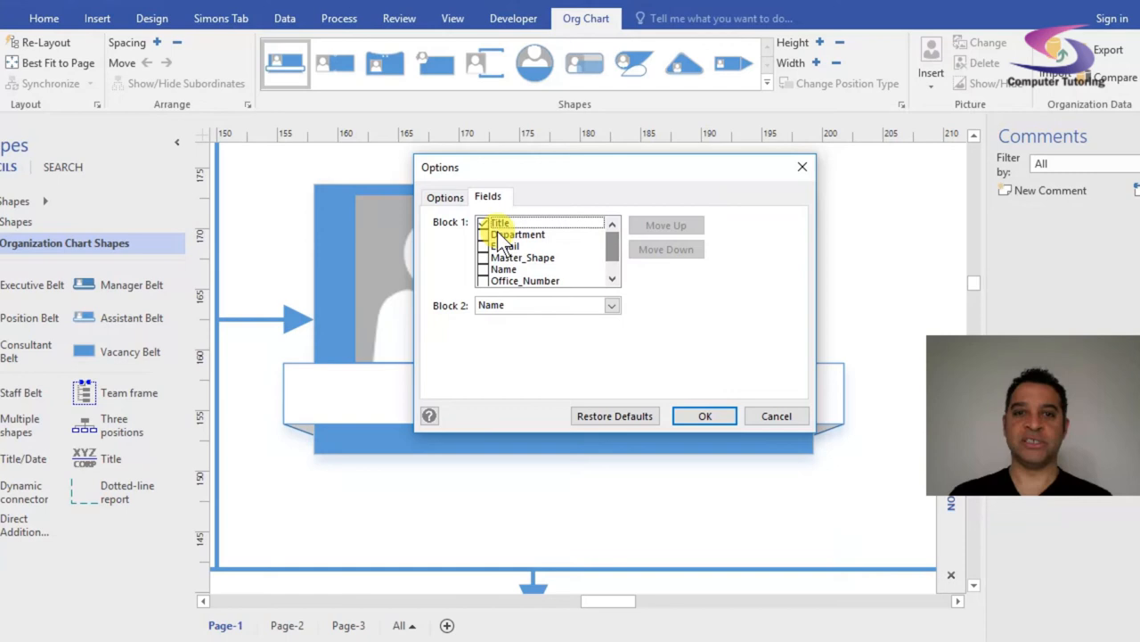
left_click(612, 304)
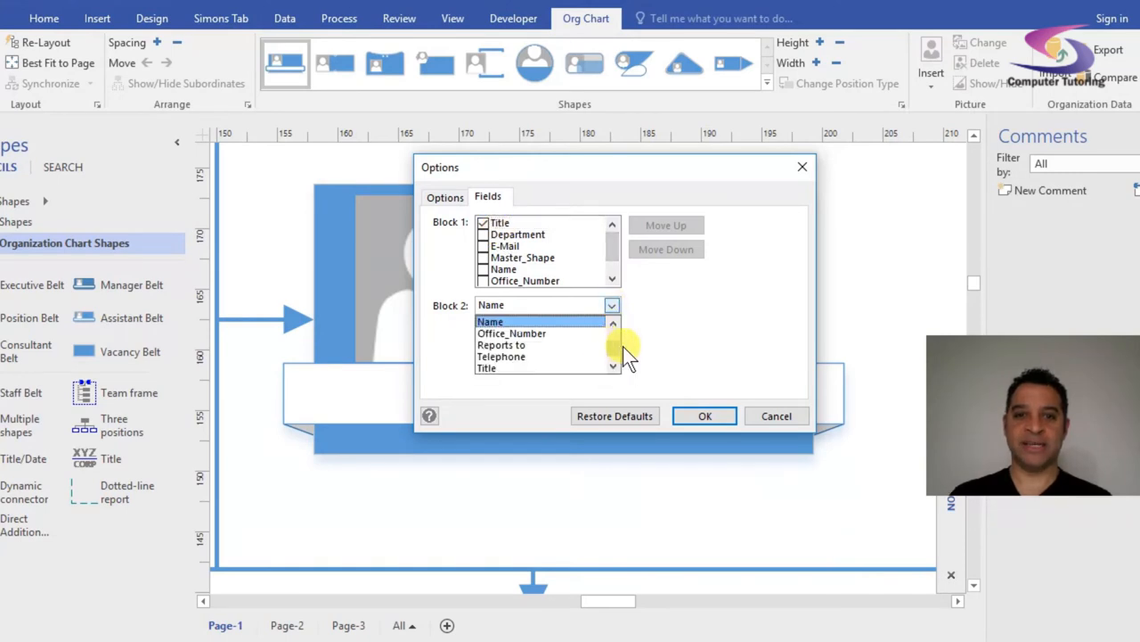
left_click(490, 322)
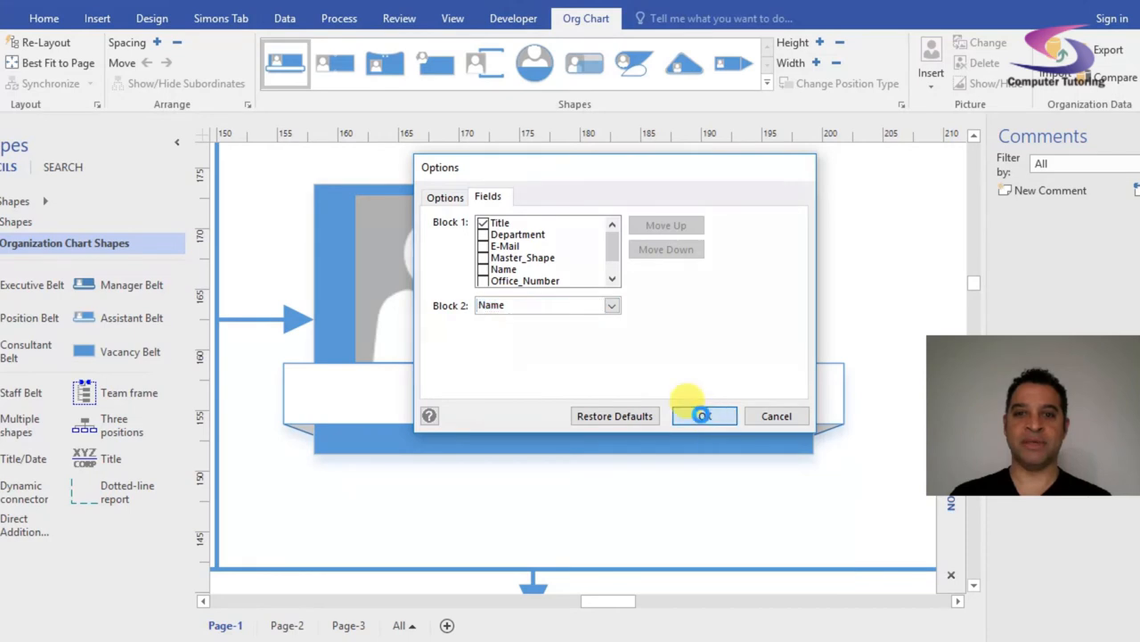
left_click(703, 415)
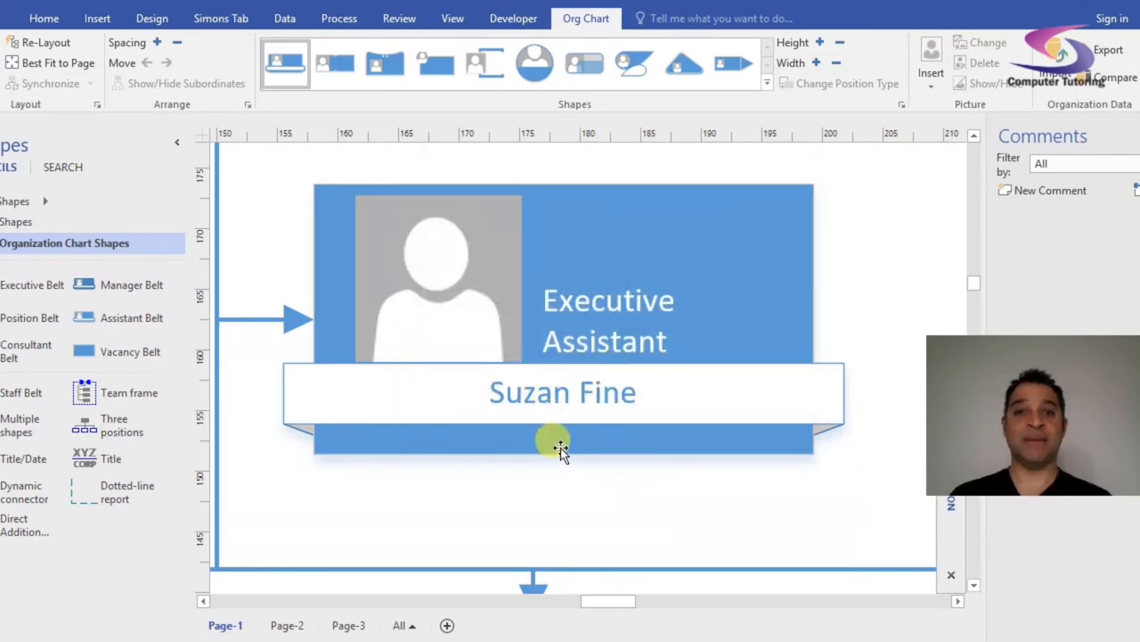
mouse_move(606, 383)
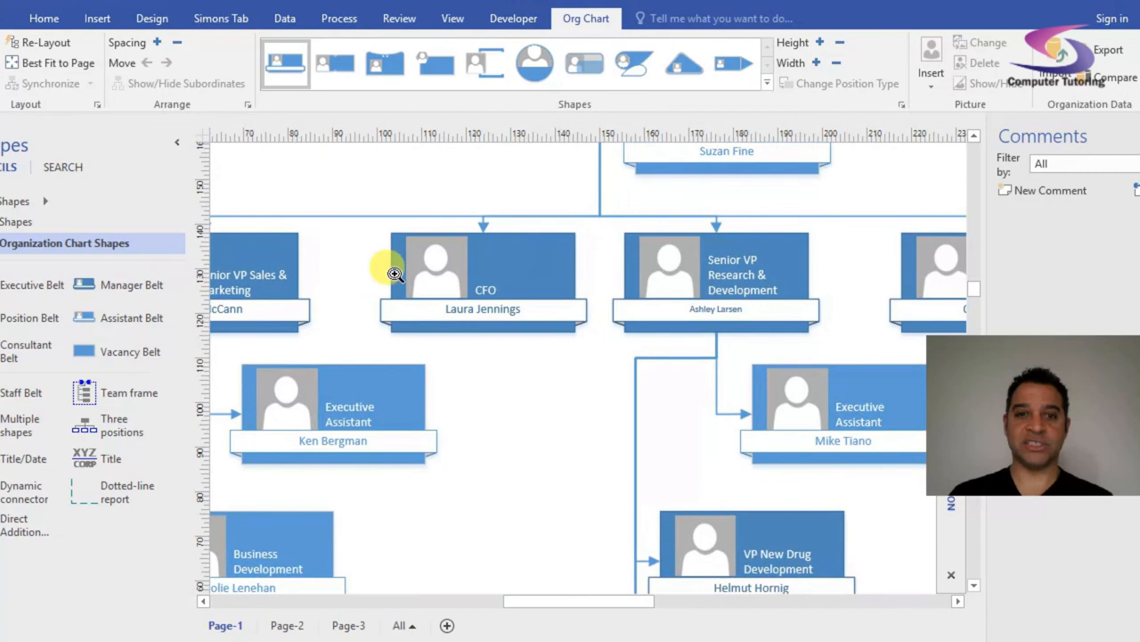
mouse_move(498, 497)
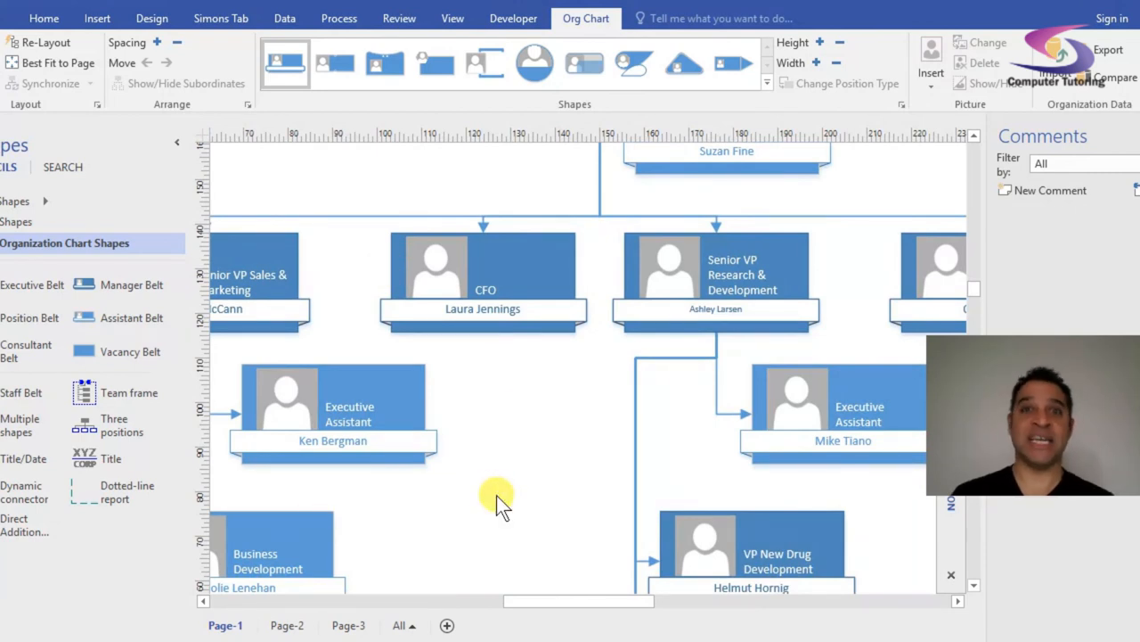